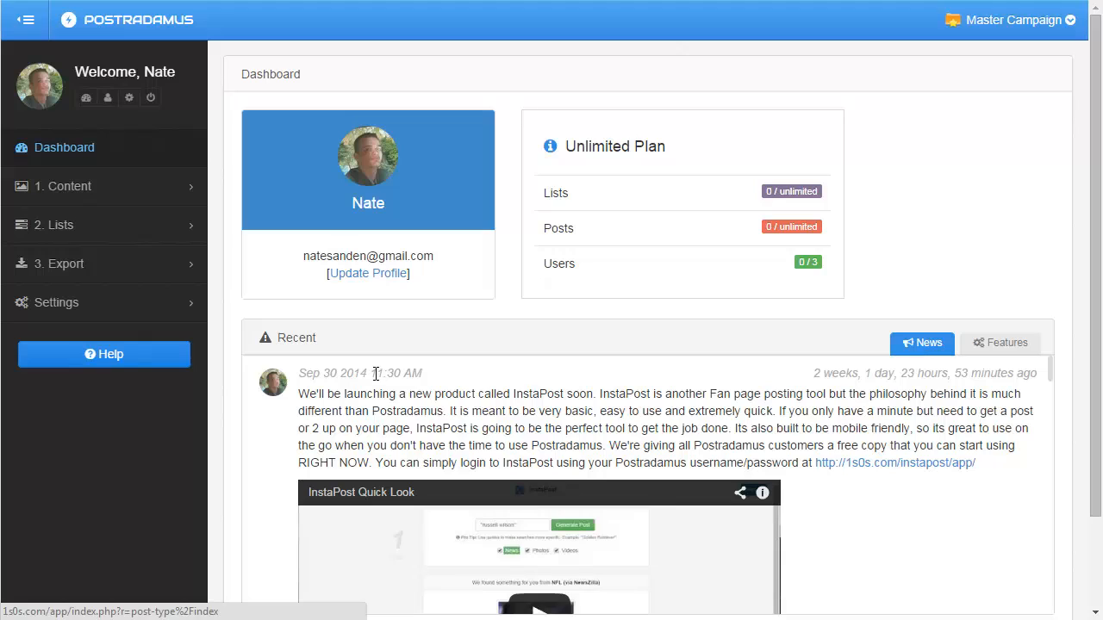
pyautogui.moveTo(369, 373)
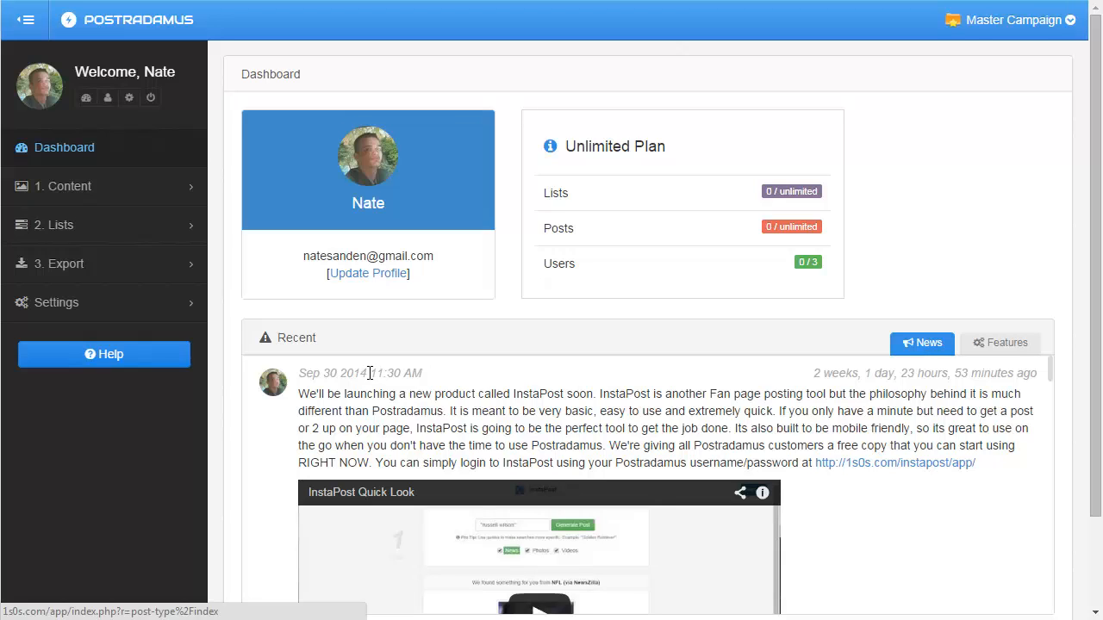
pyautogui.moveTo(367, 366)
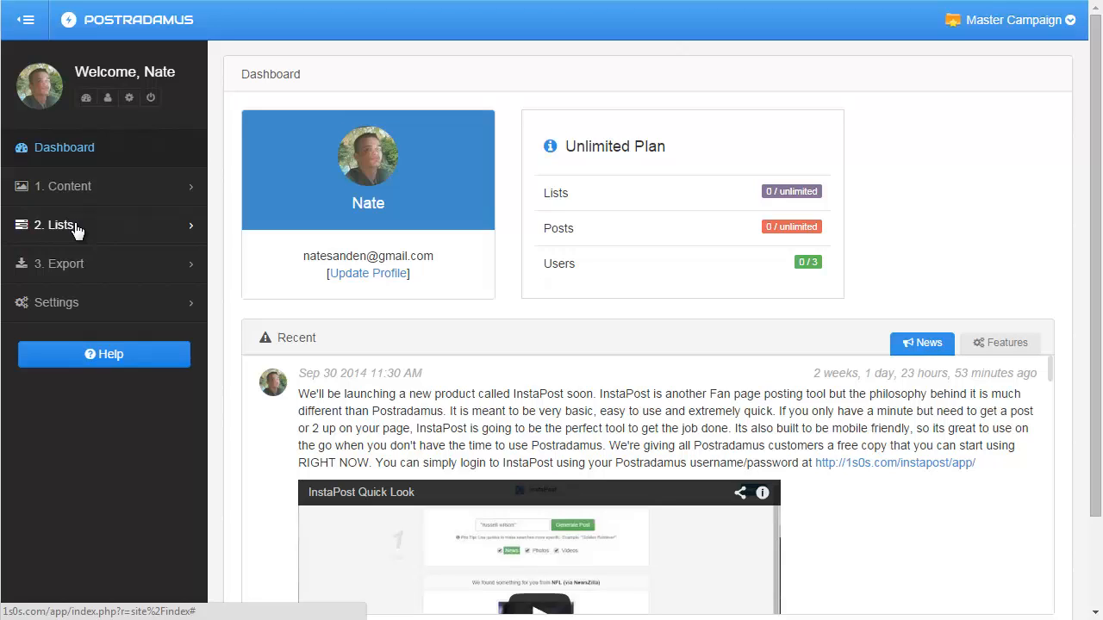
pyautogui.moveTo(73, 248)
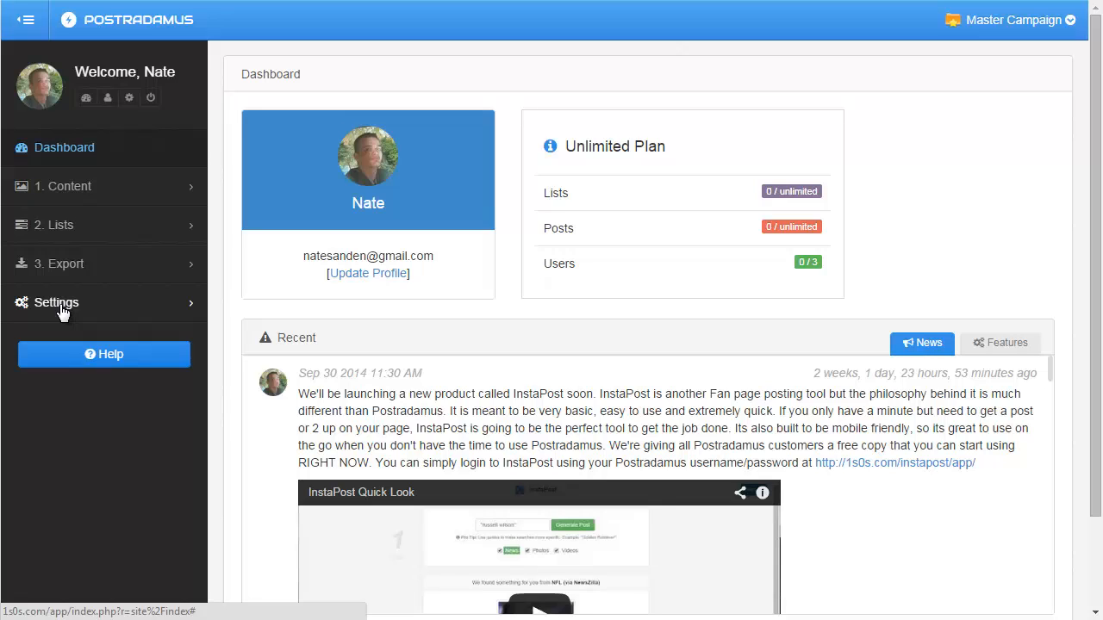
# Expand the Settings submenu in the dashboard sidebar to show Campaigns, Users, Connections and Schedules.
pyautogui.click(56, 302)
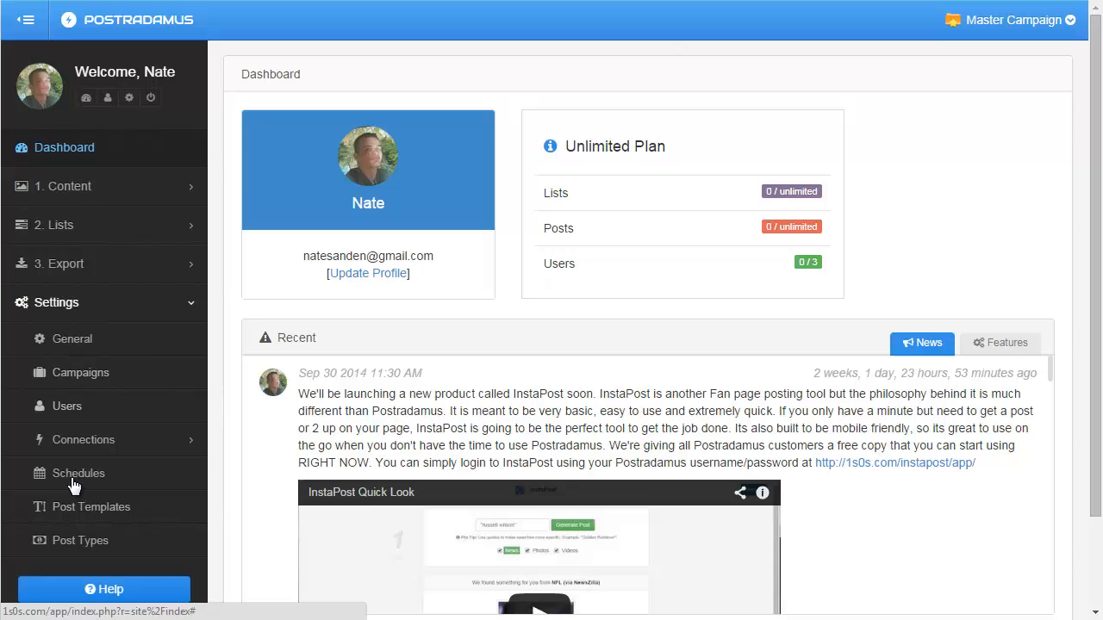
pyautogui.moveTo(112, 326)
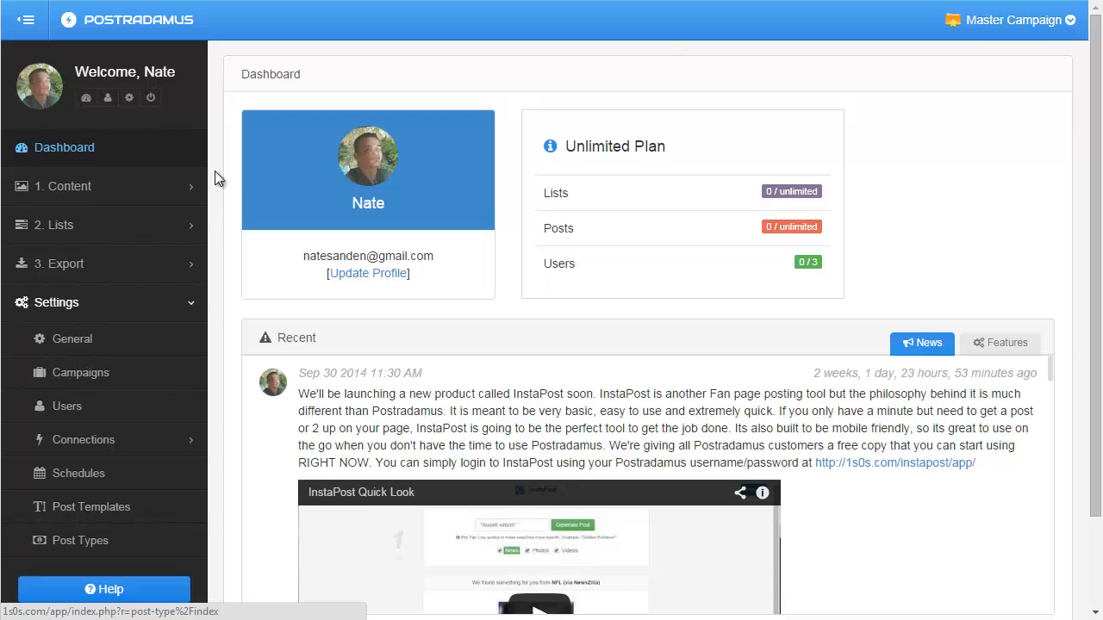
pyautogui.moveTo(245, 373)
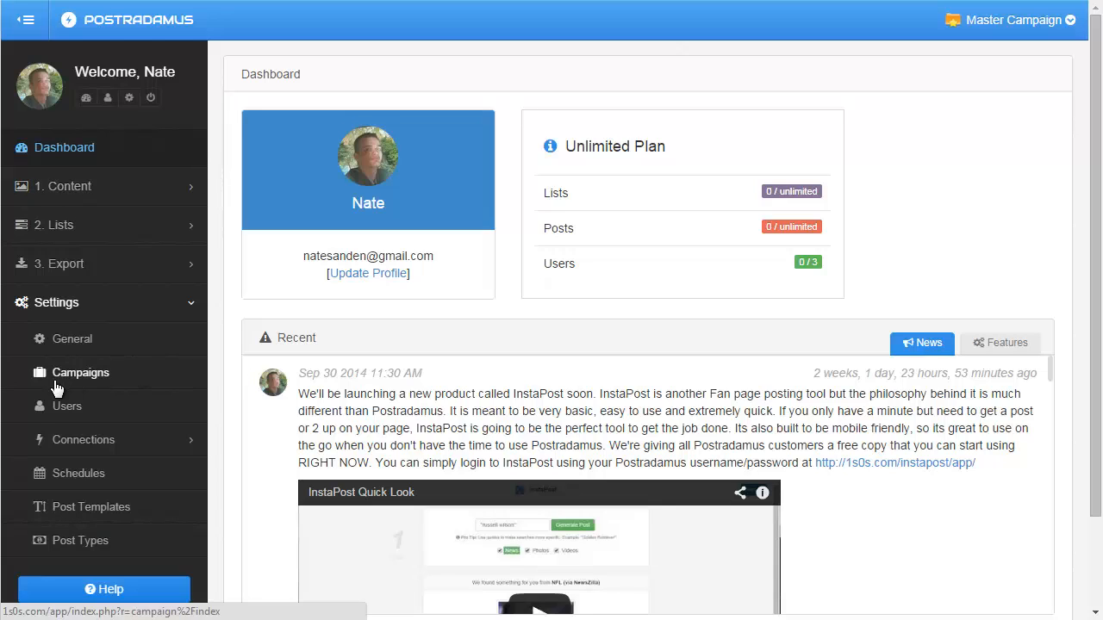
pyautogui.moveTo(224, 381)
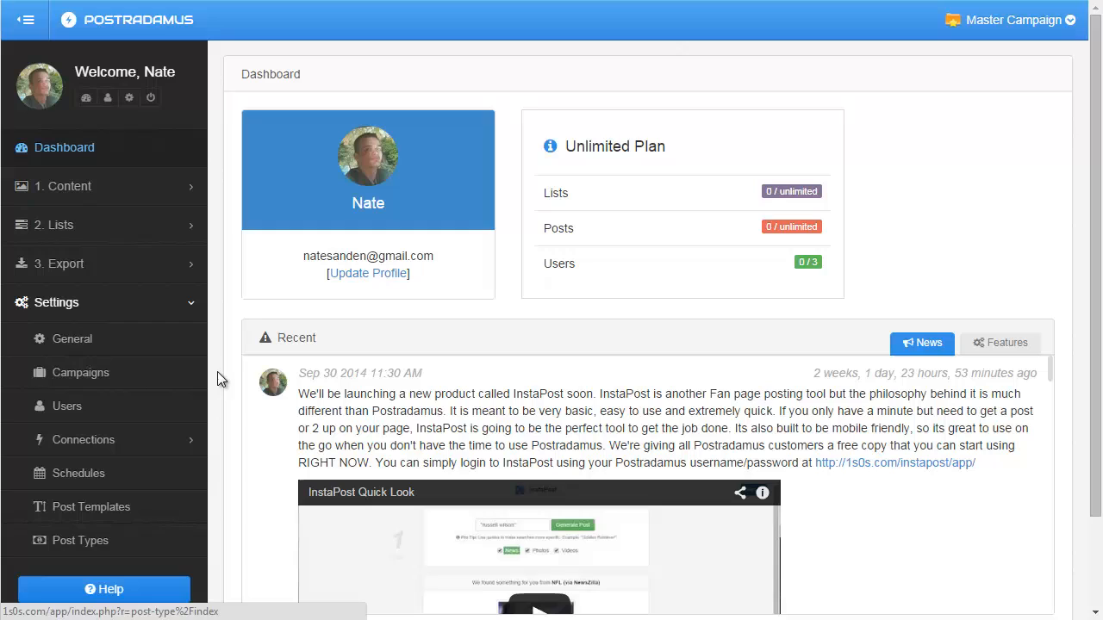
pyautogui.moveTo(91, 379)
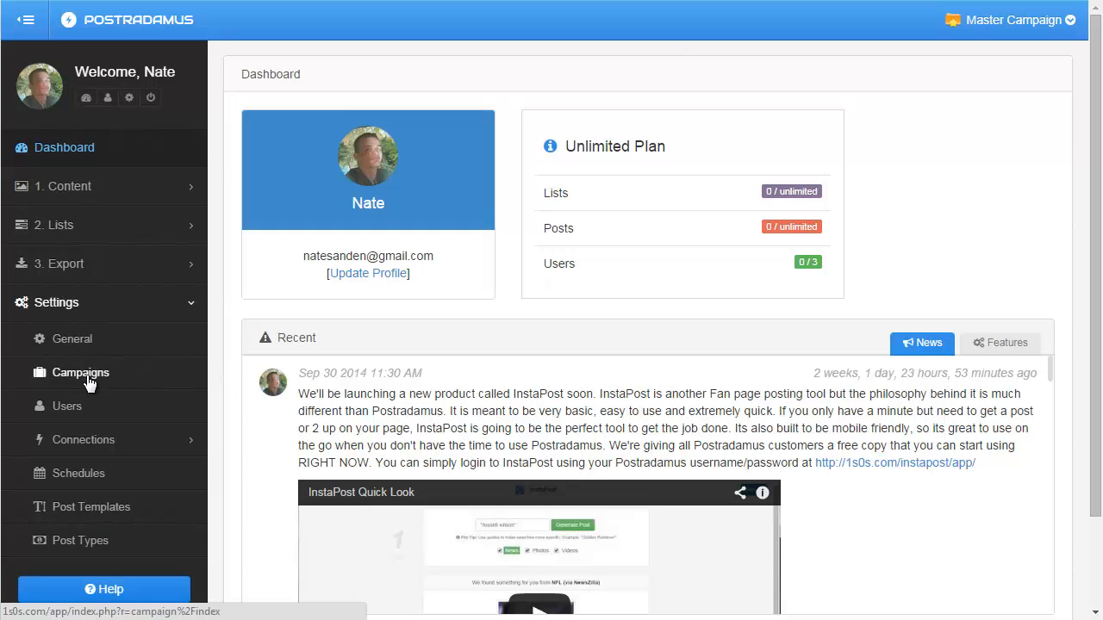
# Go to Settings > Campaigns, which lists no campaigns yet.
pyautogui.click(79, 372)
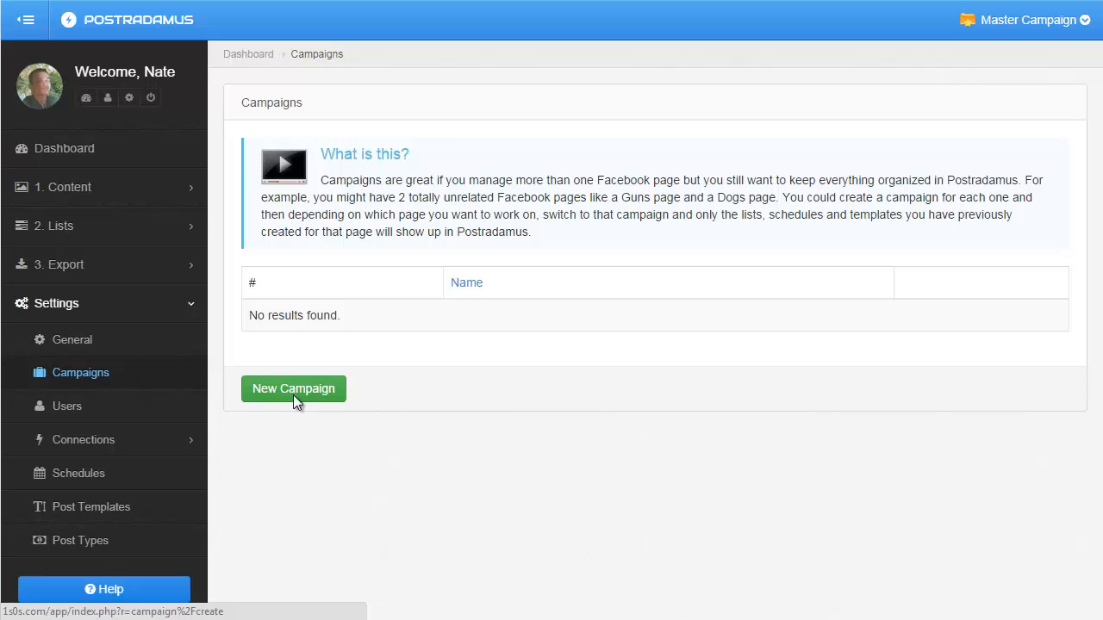
# Add two campaigns, 'Golden Doodle' and 'Guns'.
pyautogui.click(293, 389)
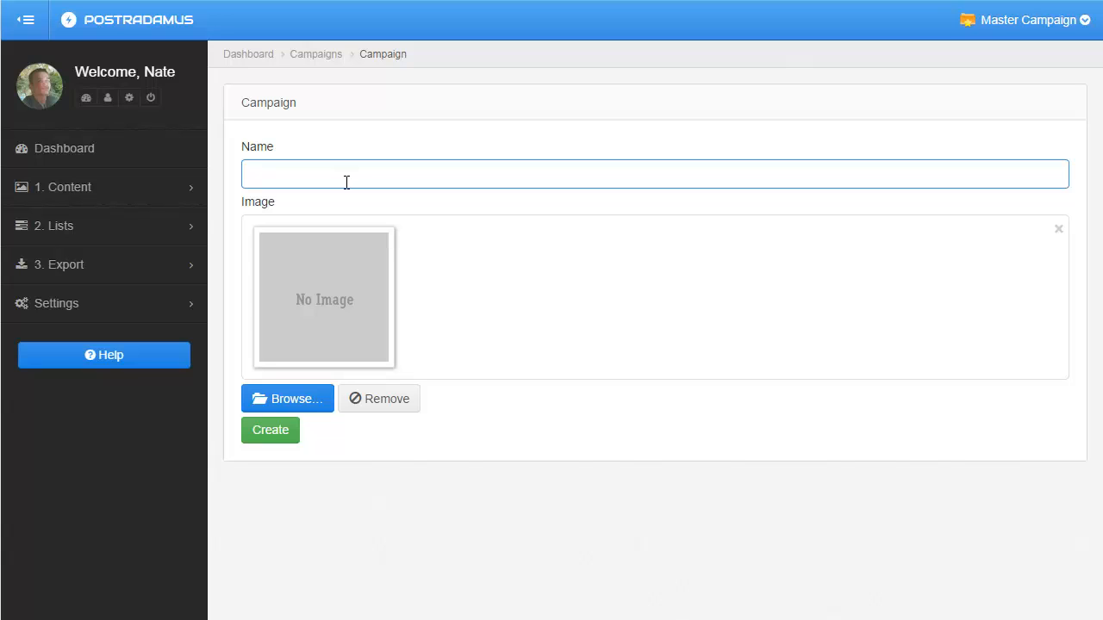
pyautogui.write('Go')
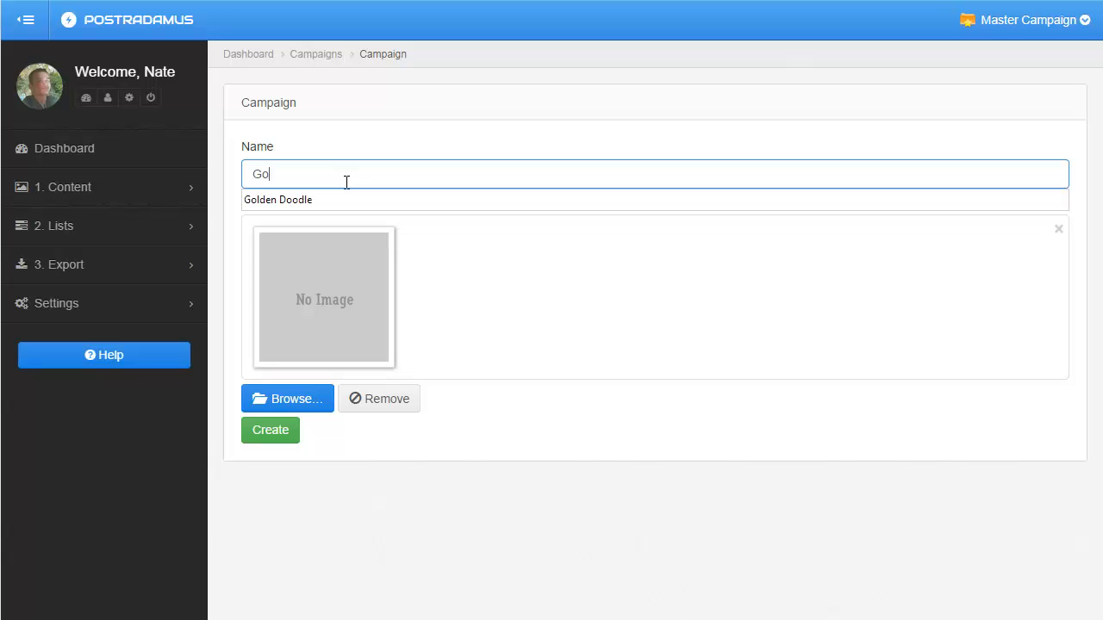
pyautogui.click(277, 199)
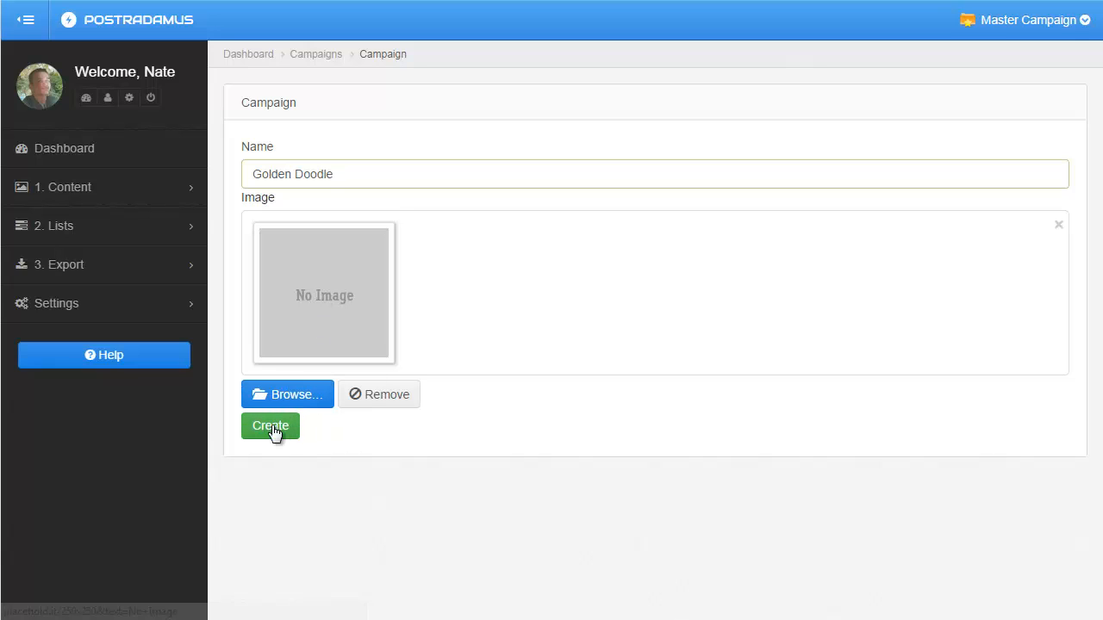
pyautogui.write('Guns')
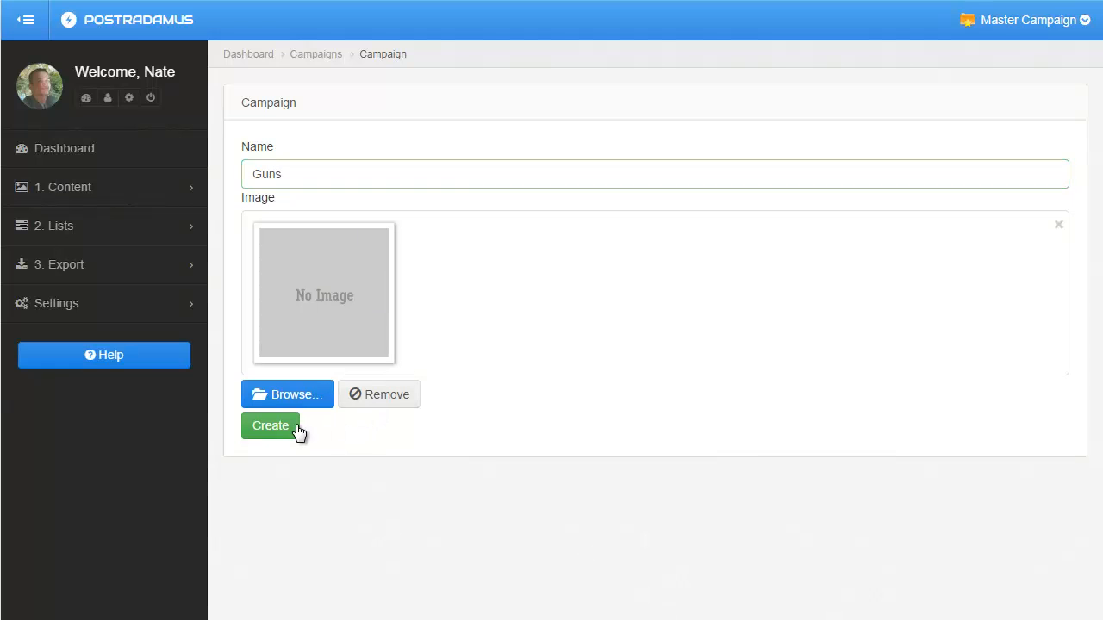
pyautogui.click(270, 425)
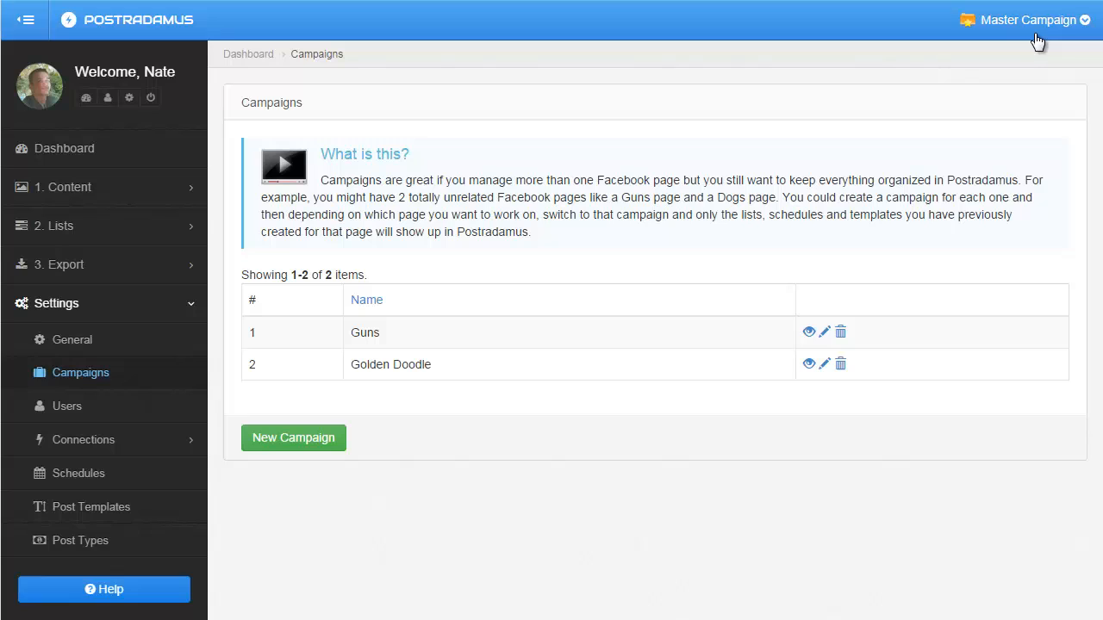
# Choose Guns in the top-right campaign switcher.
pyautogui.click(1025, 19)
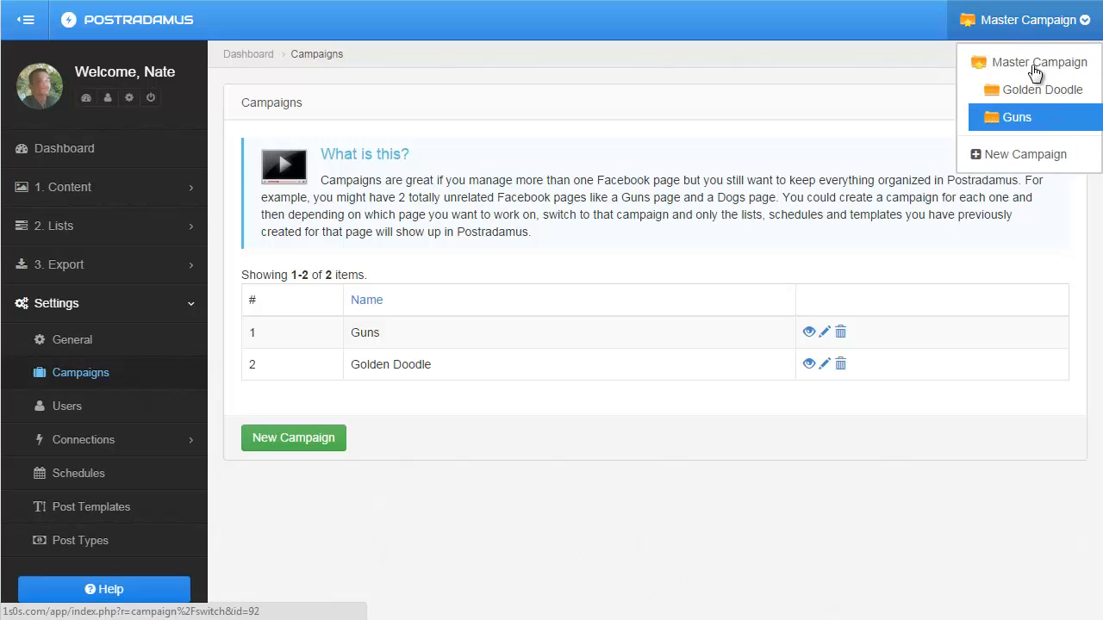
pyautogui.moveTo(1022, 121)
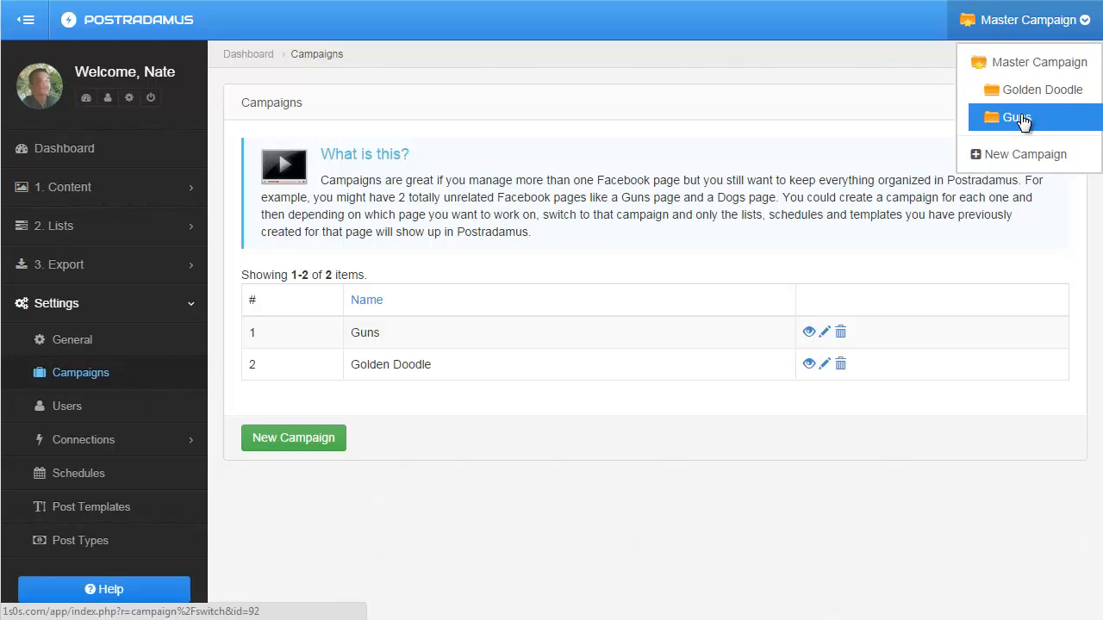
pyautogui.moveTo(1049, 113)
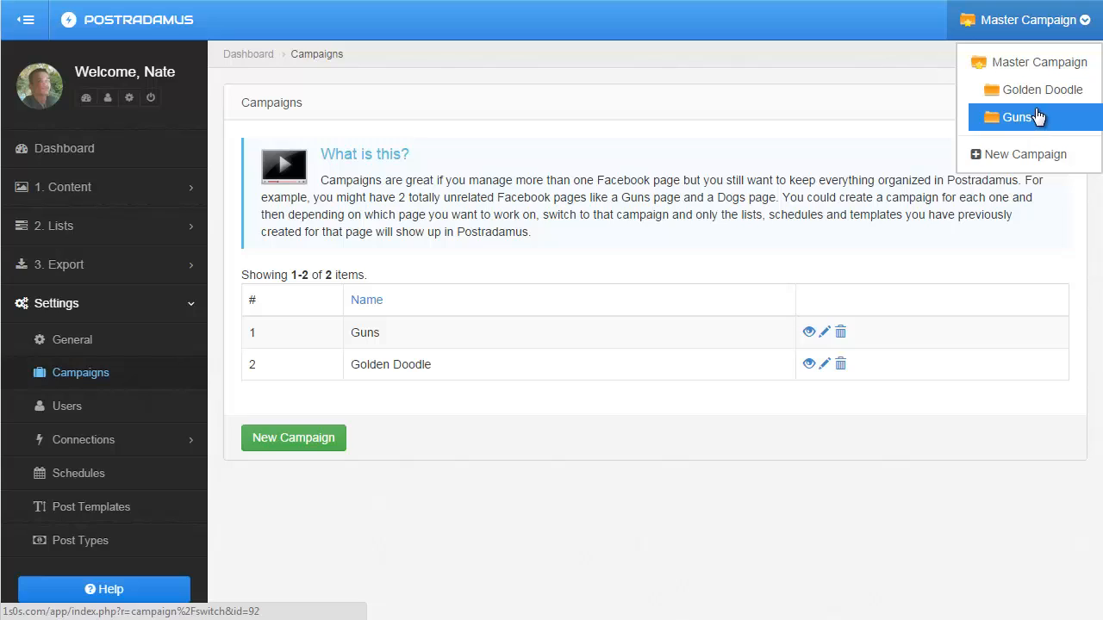
pyautogui.moveTo(1031, 121)
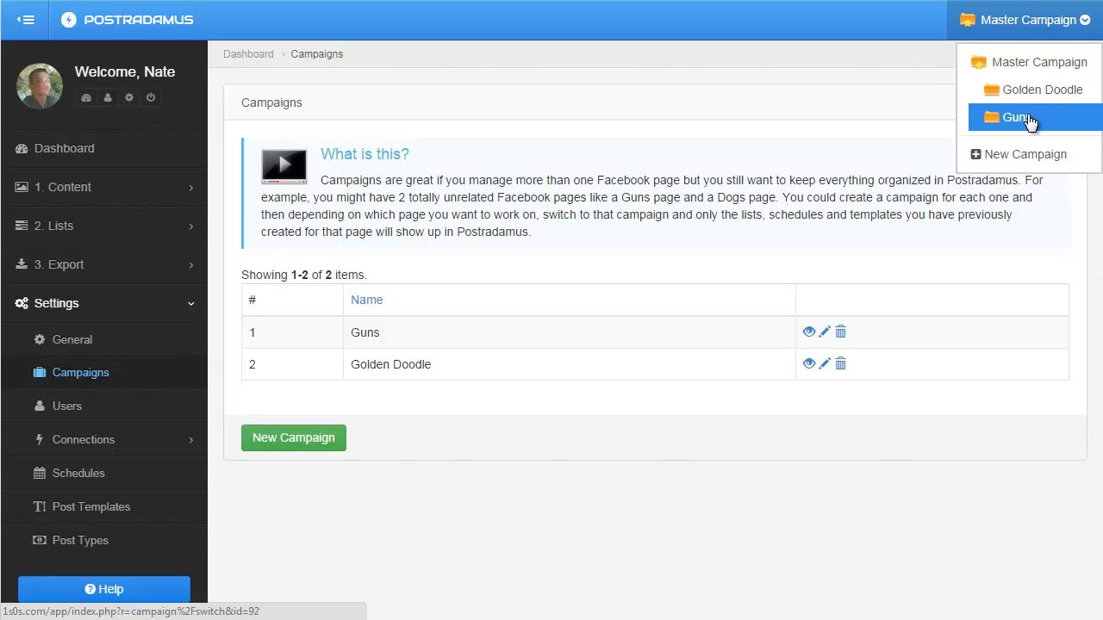
pyautogui.click(1021, 117)
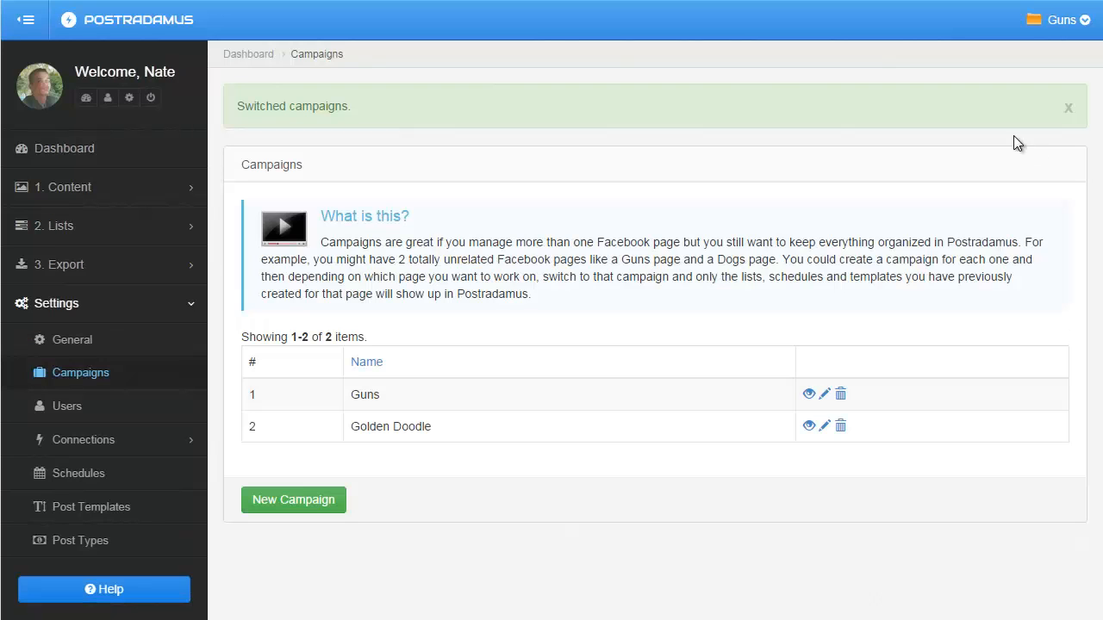
pyautogui.moveTo(536, 543)
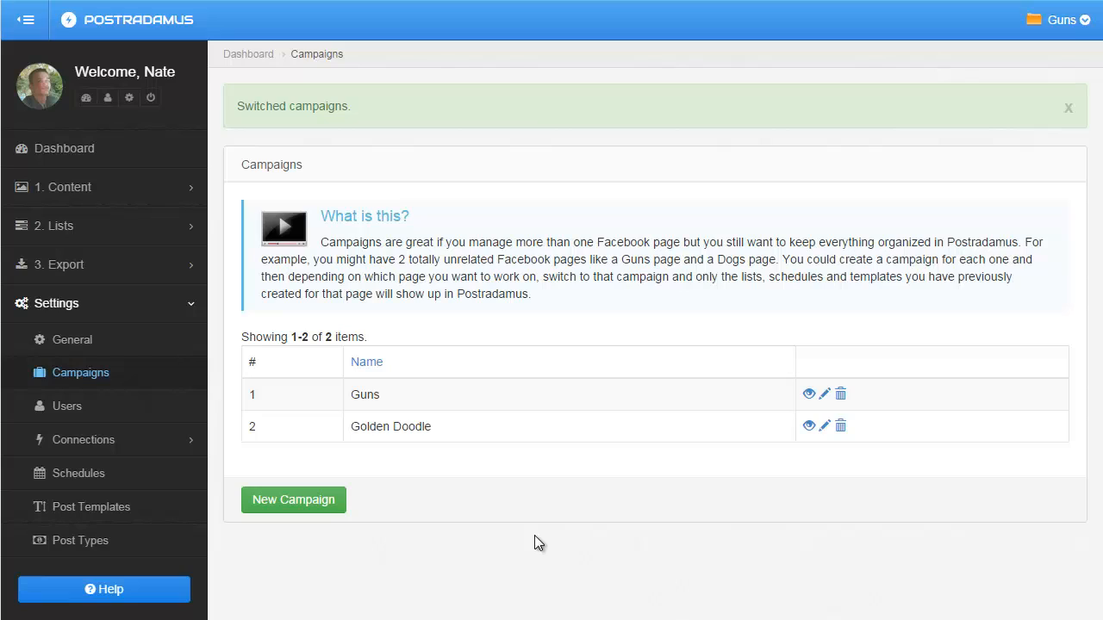
pyautogui.moveTo(338, 476)
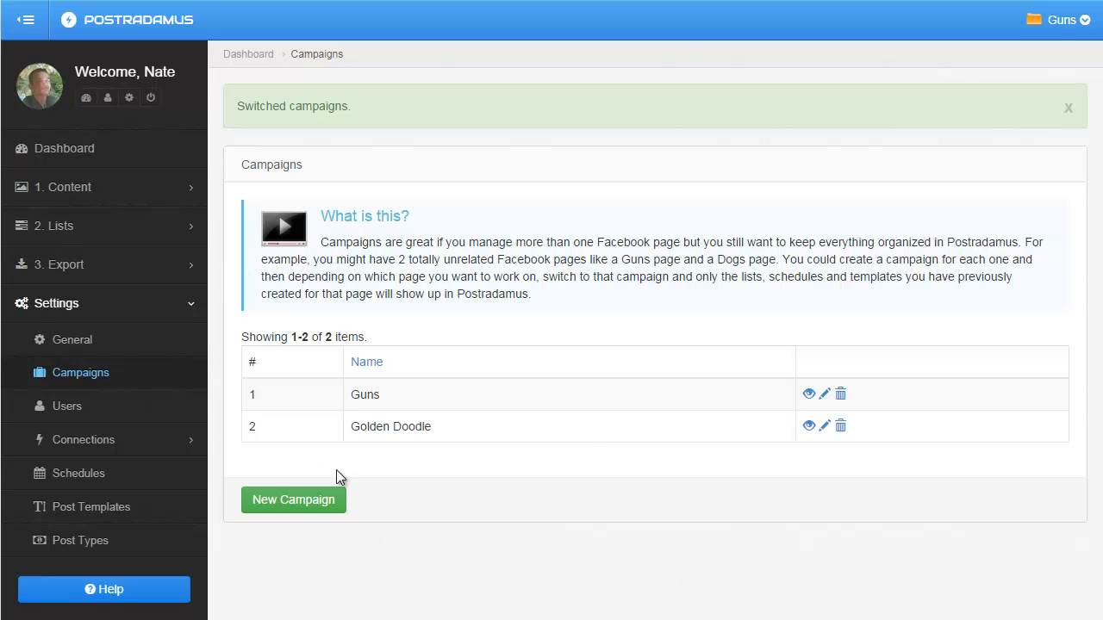
pyautogui.moveTo(712, 398)
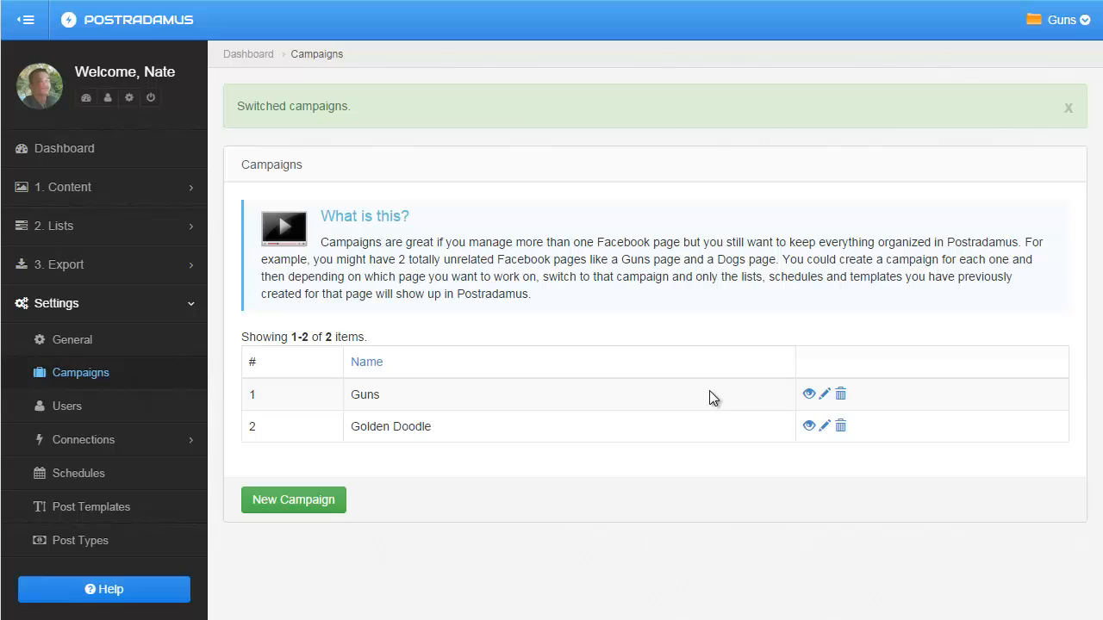
pyautogui.moveTo(1064, 31)
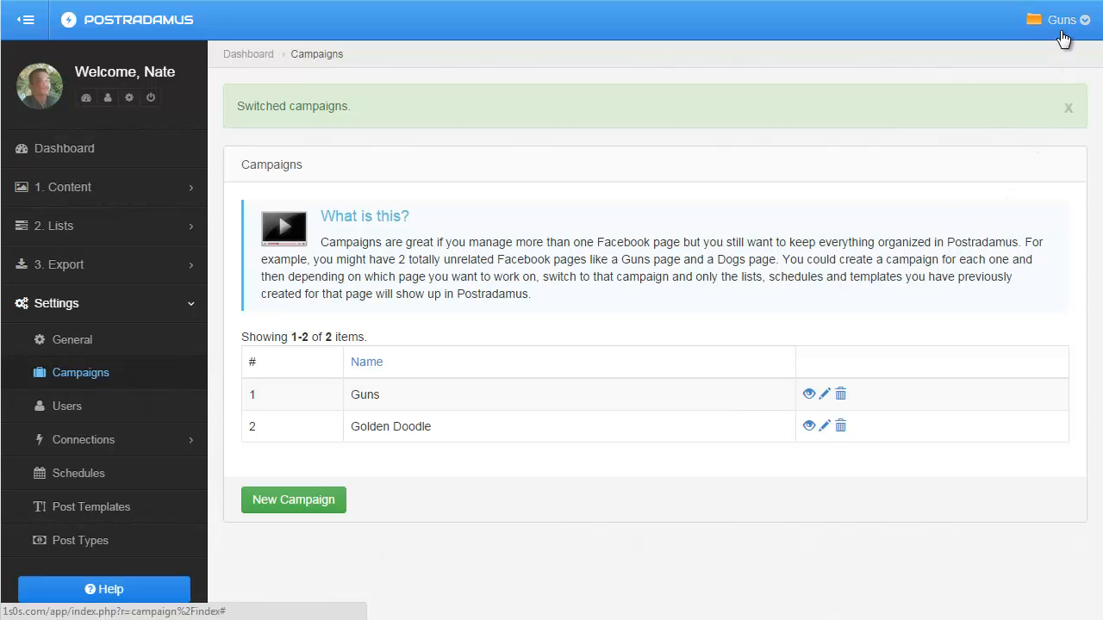
pyautogui.moveTo(534, 312)
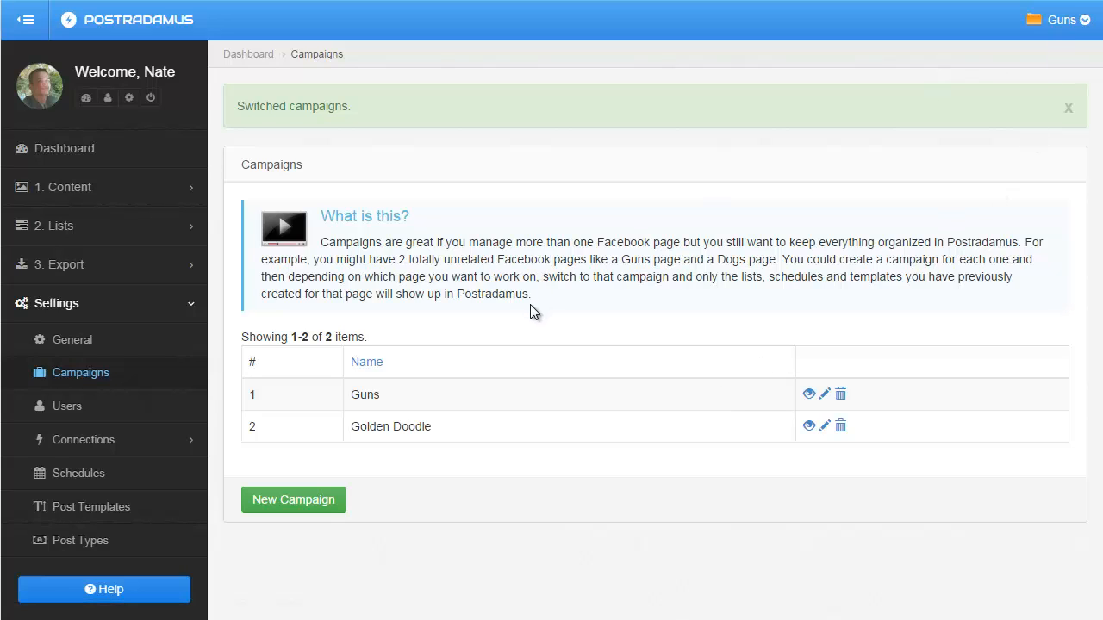
pyautogui.moveTo(83, 230)
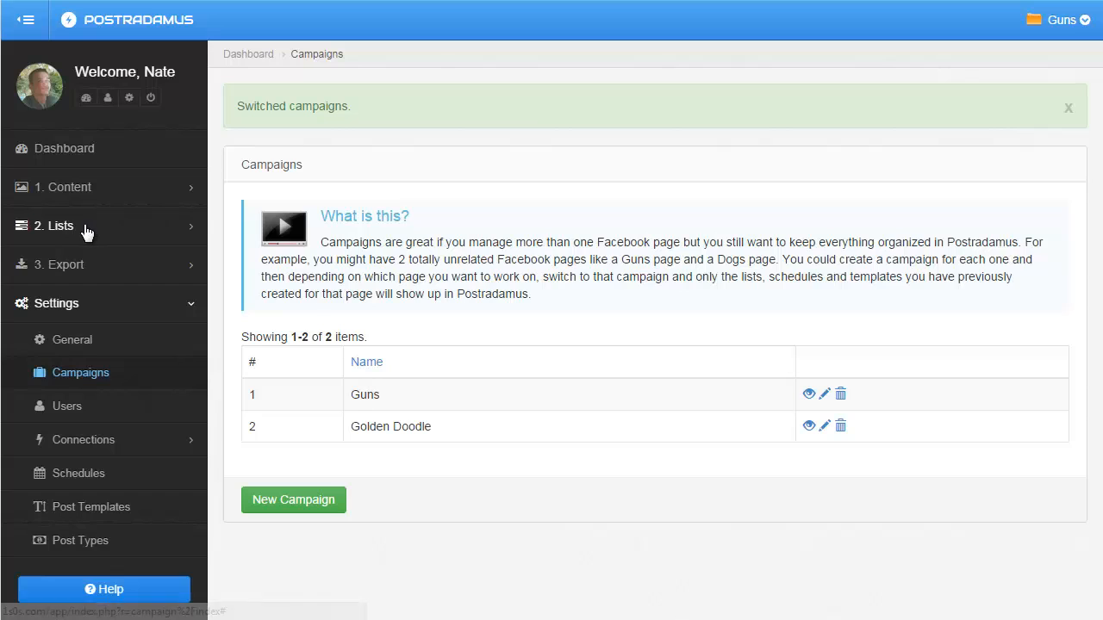
# Add a list named 'Guns Test List', keeping its campaign set to Guns.
pyautogui.click(54, 225)
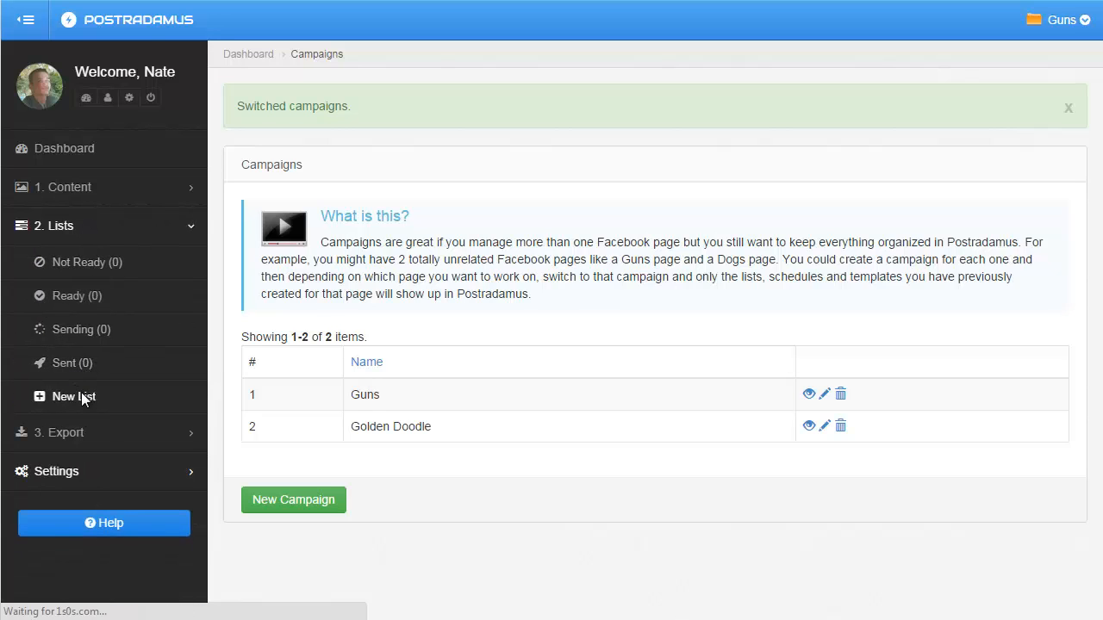
pyautogui.click(73, 396)
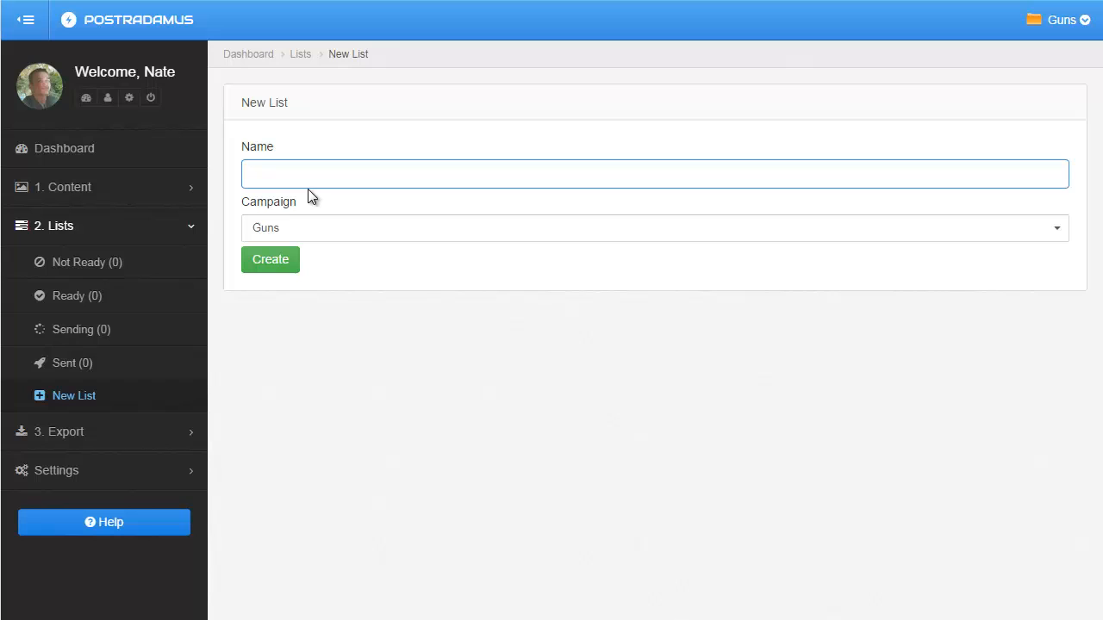
pyautogui.write('Guns Test List')
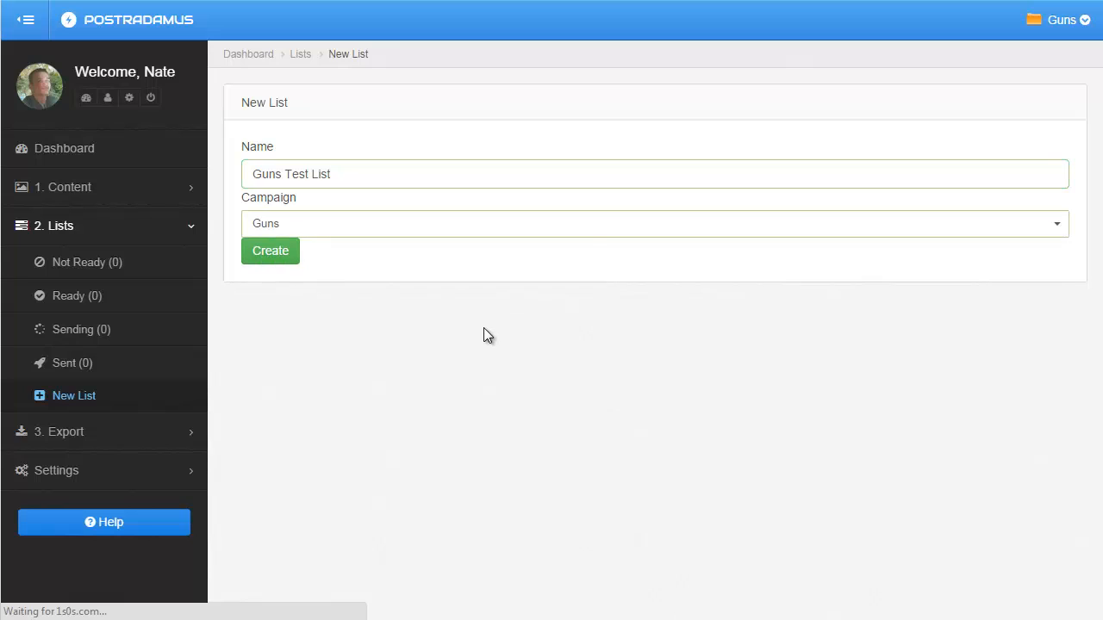
pyautogui.click(269, 251)
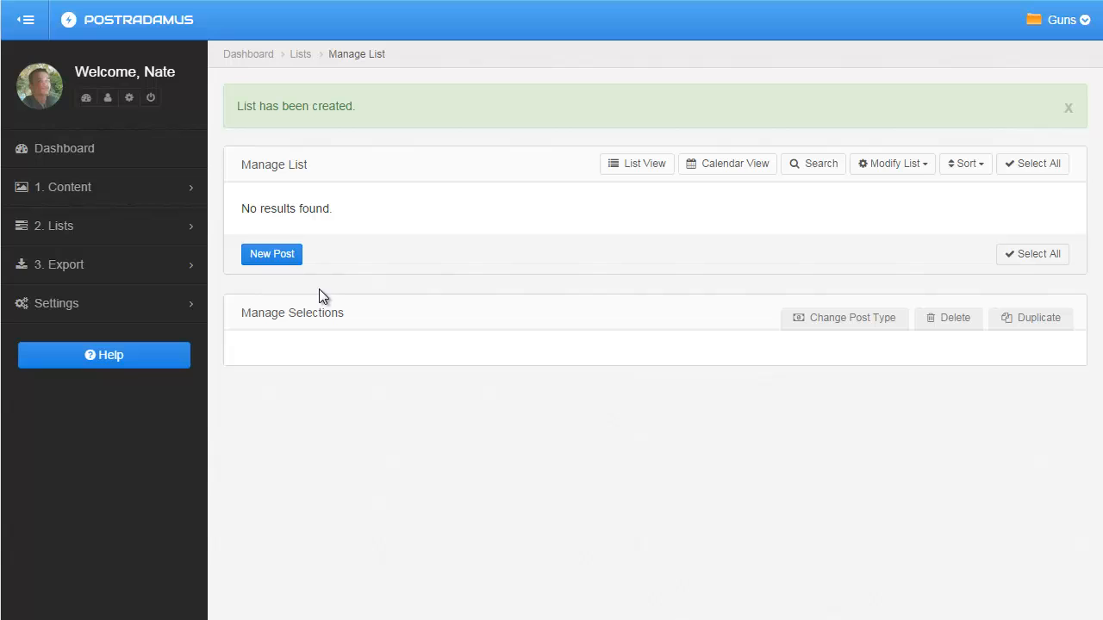
# View the Not Ready lists, where Guns Test List shows zero posts.
pyautogui.click(55, 226)
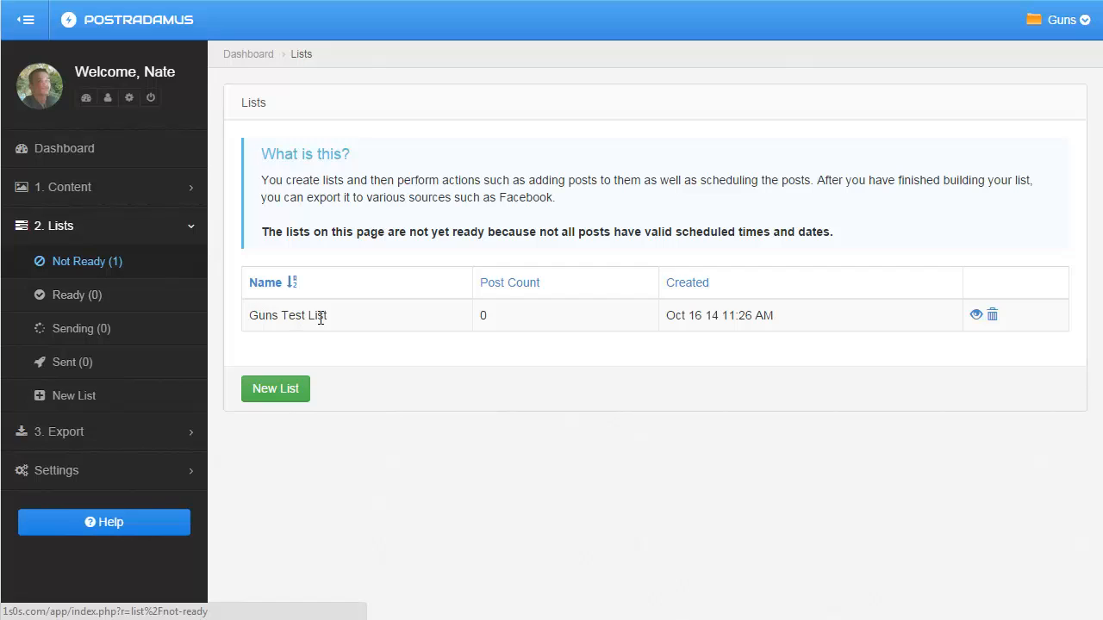
pyautogui.moveTo(413, 326)
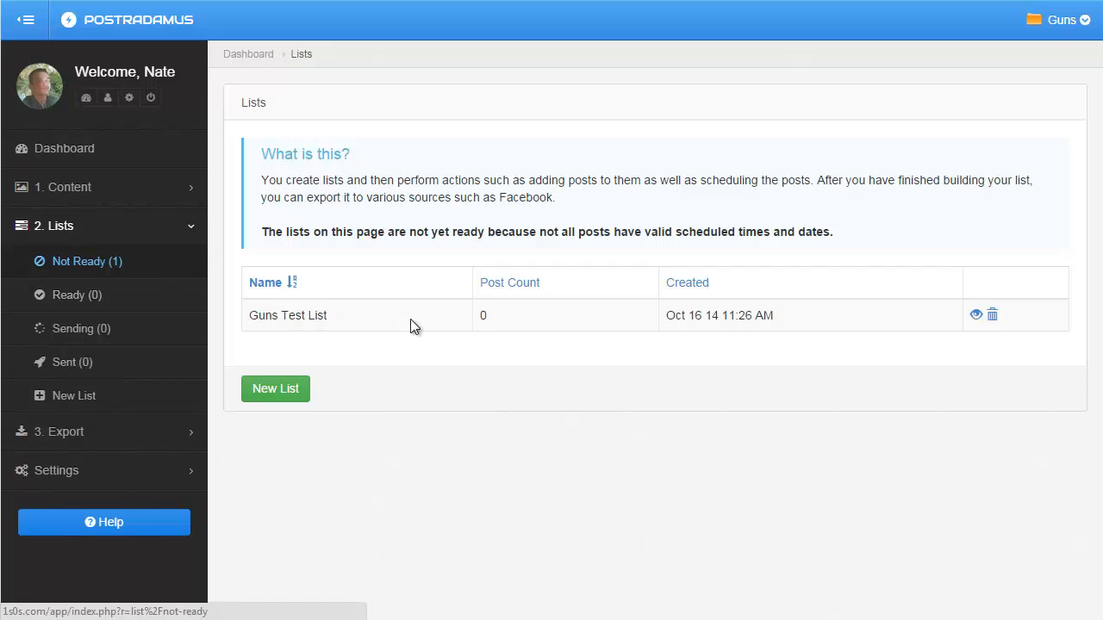
pyautogui.moveTo(522, 318)
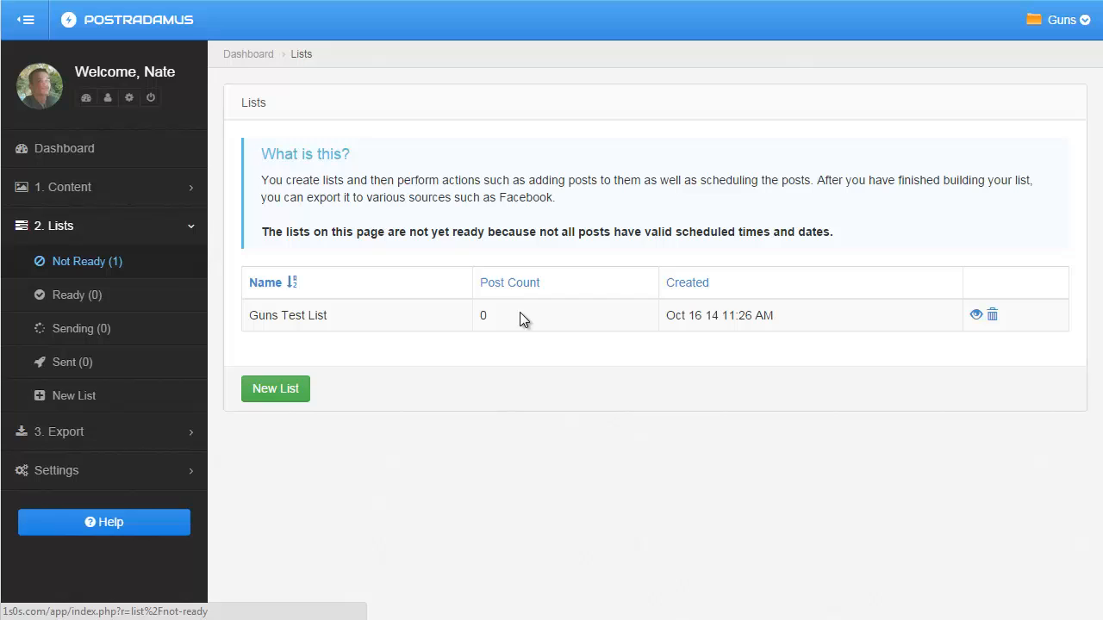
pyautogui.moveTo(503, 325)
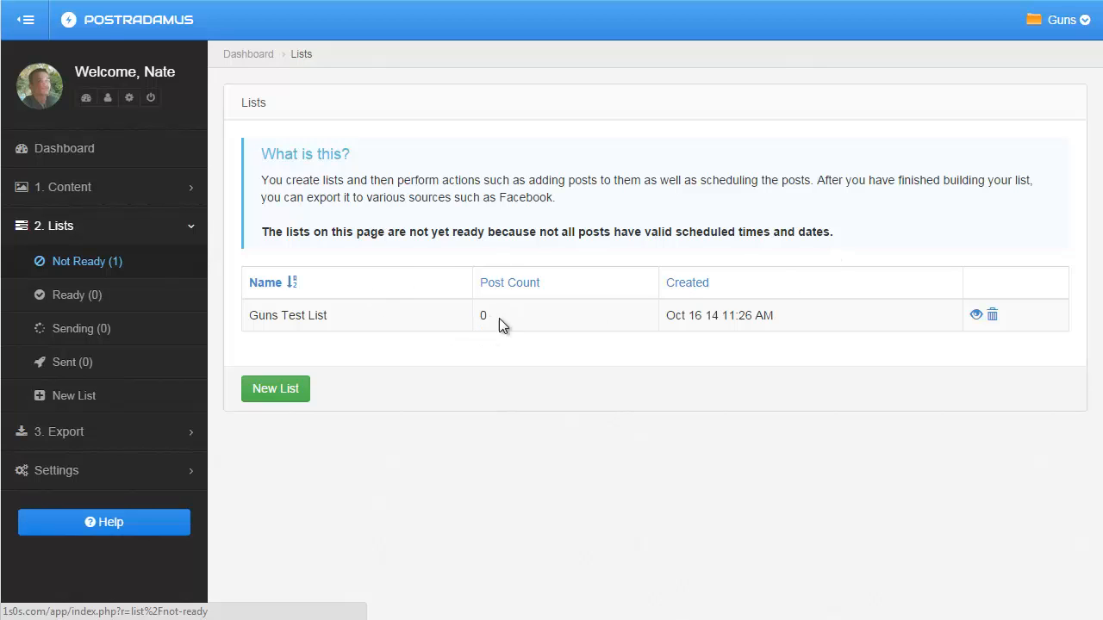
pyautogui.moveTo(1016, 87)
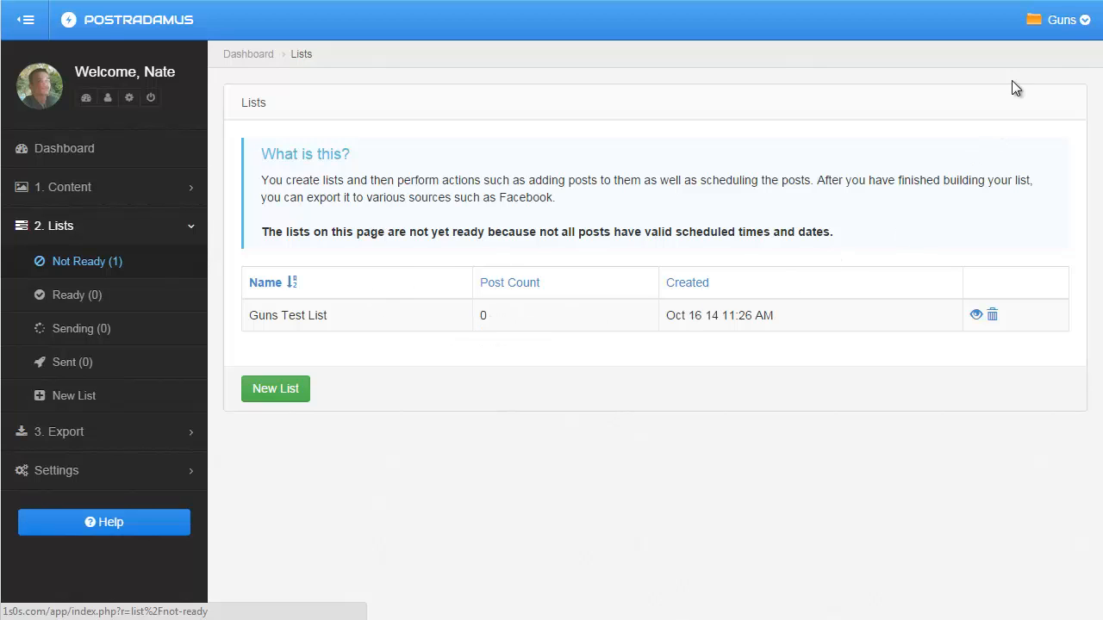
# Make Golden Doodle the active campaign and confirm it has no not-ready lists.
pyautogui.click(1058, 19)
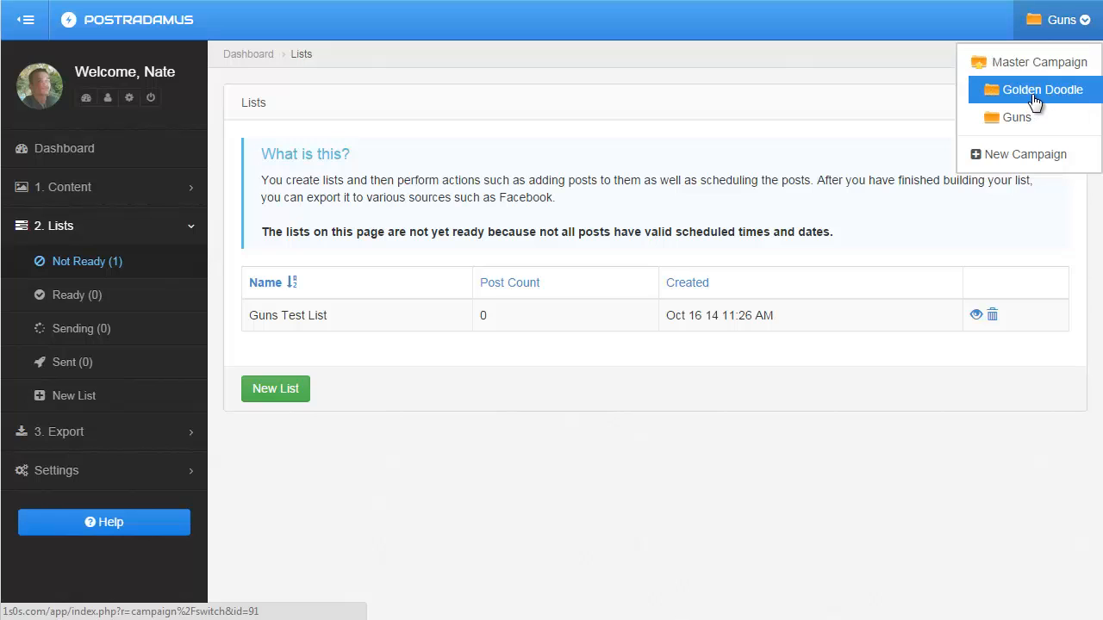
pyautogui.click(1027, 90)
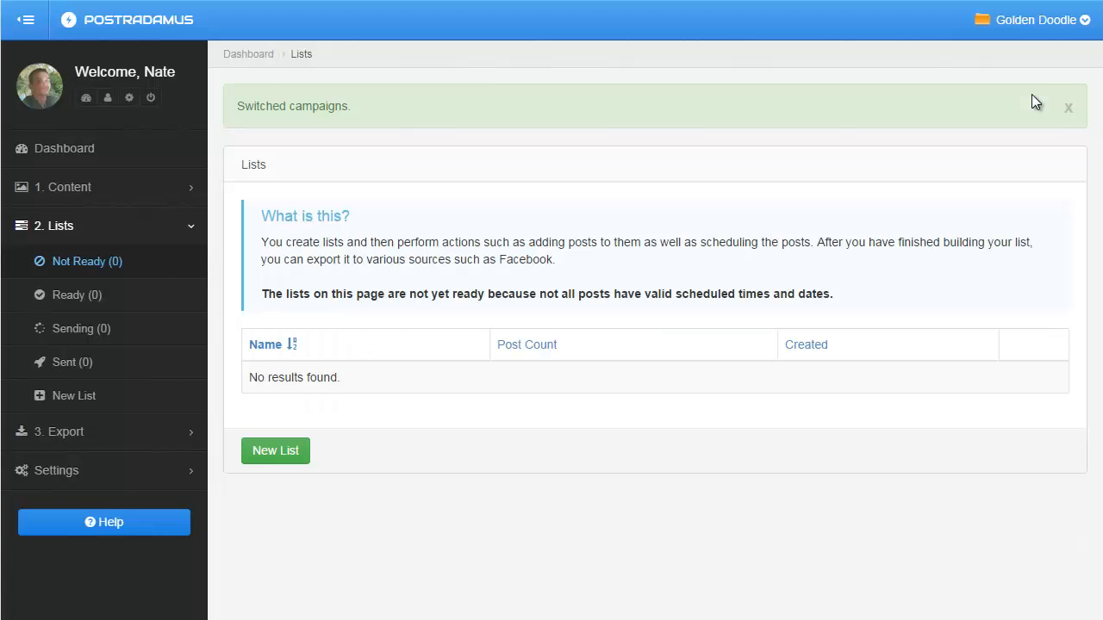
pyautogui.moveTo(265, 349)
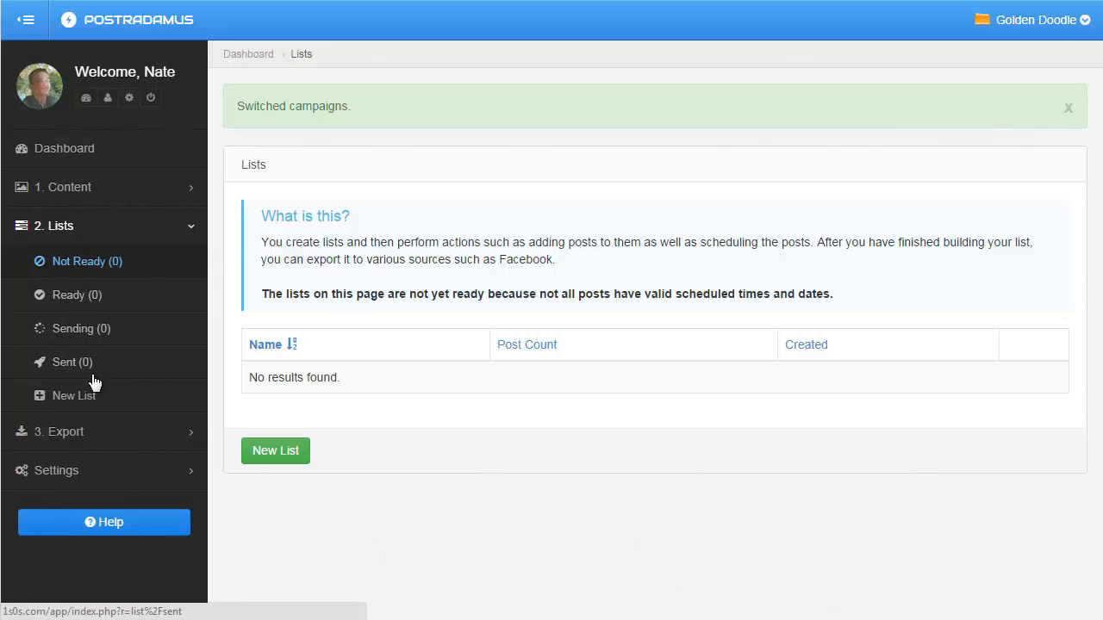
pyautogui.moveTo(995, 155)
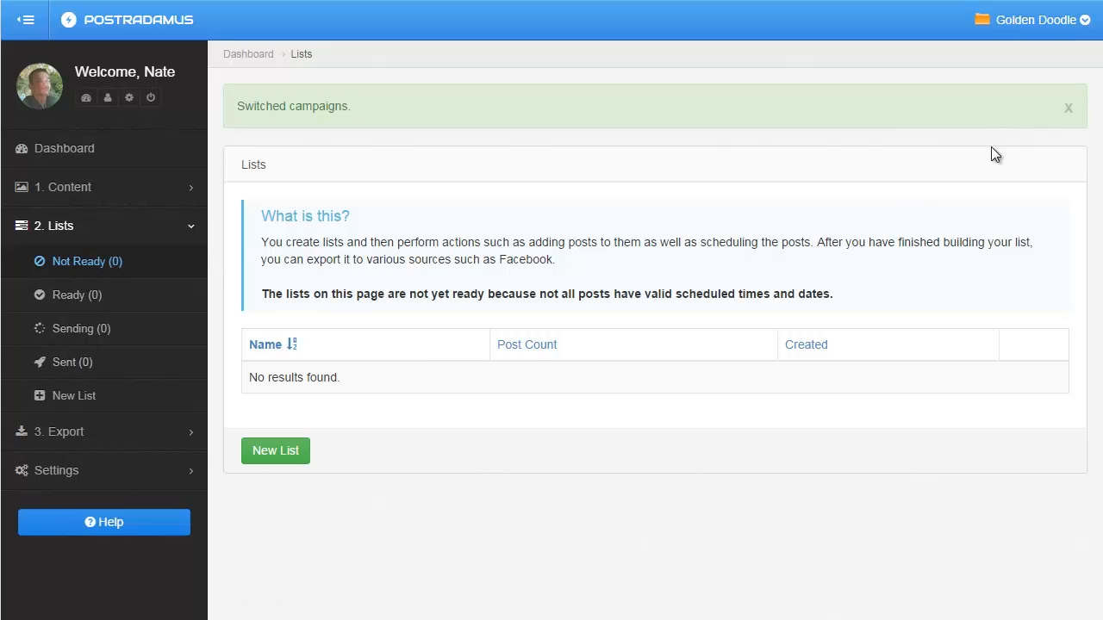
pyautogui.moveTo(852, 207)
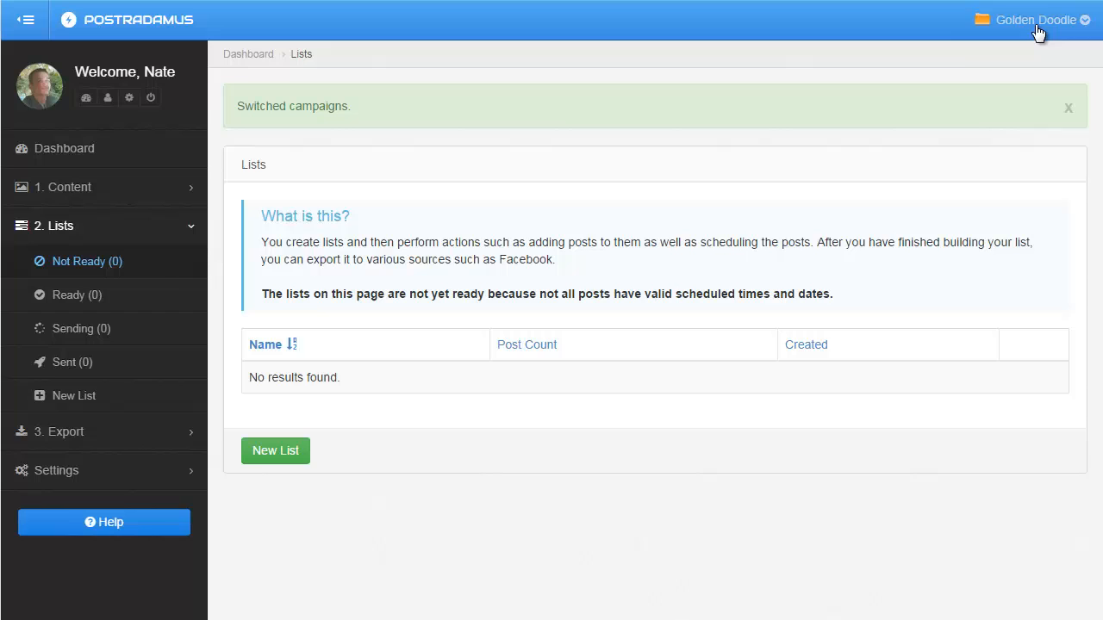
pyautogui.click(1034, 20)
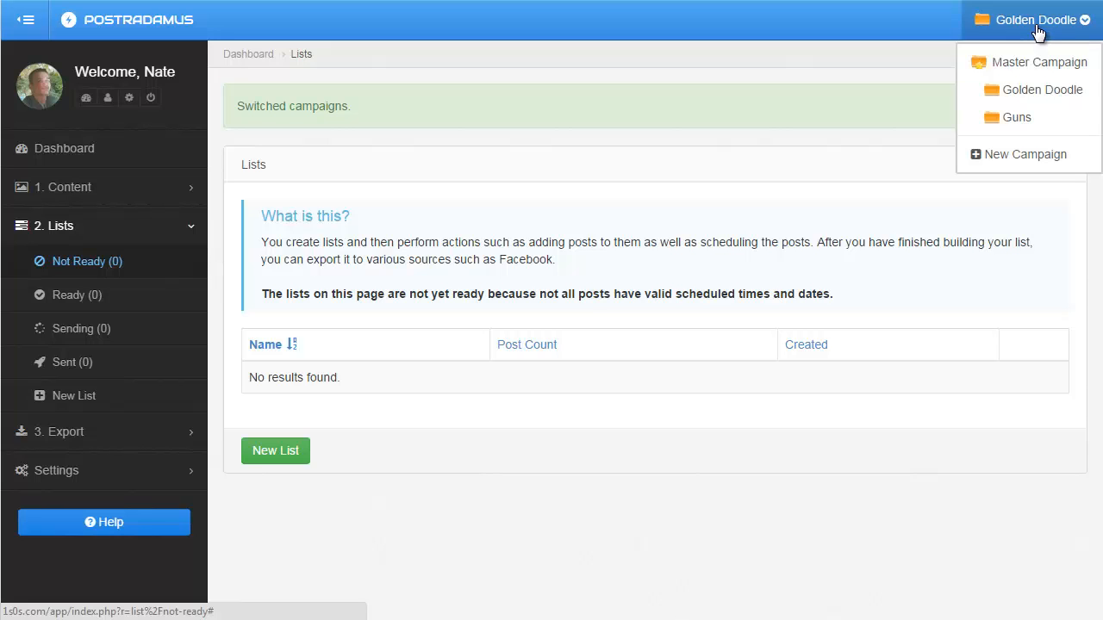
pyautogui.moveTo(1040, 89)
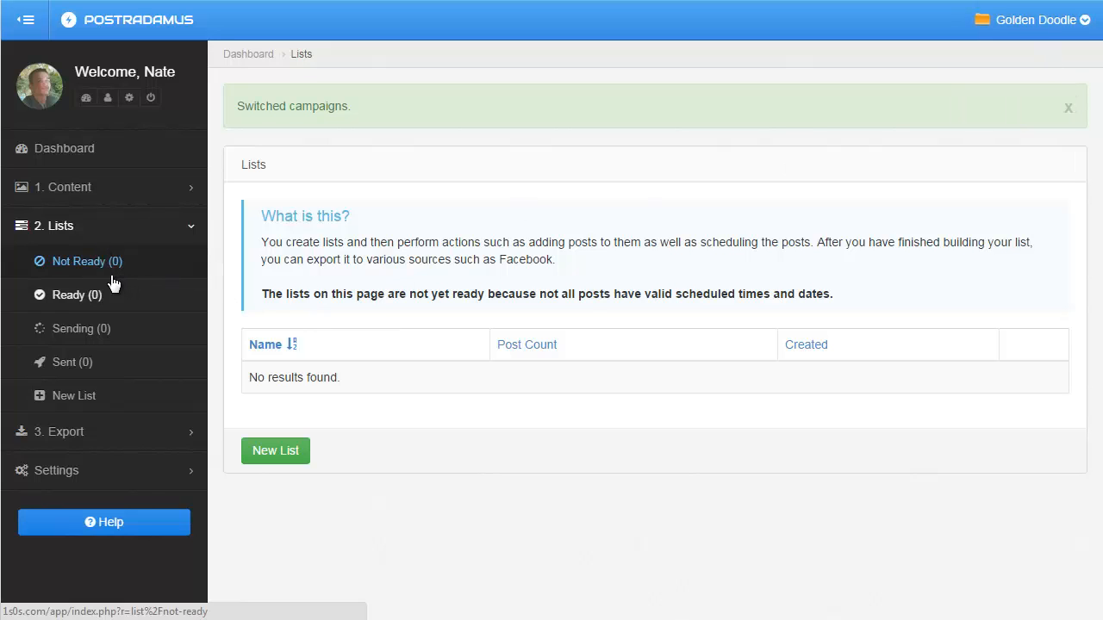
pyautogui.click(1032, 19)
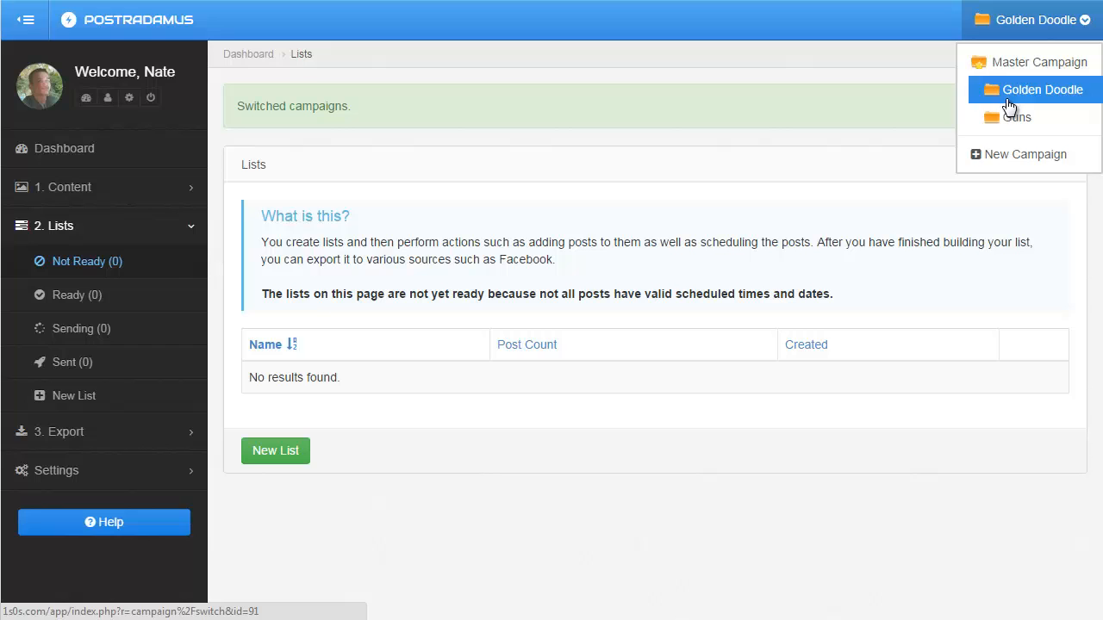
# Switch back to Guns and reach Settings > Schedules, which has no schedules.
pyautogui.click(1016, 117)
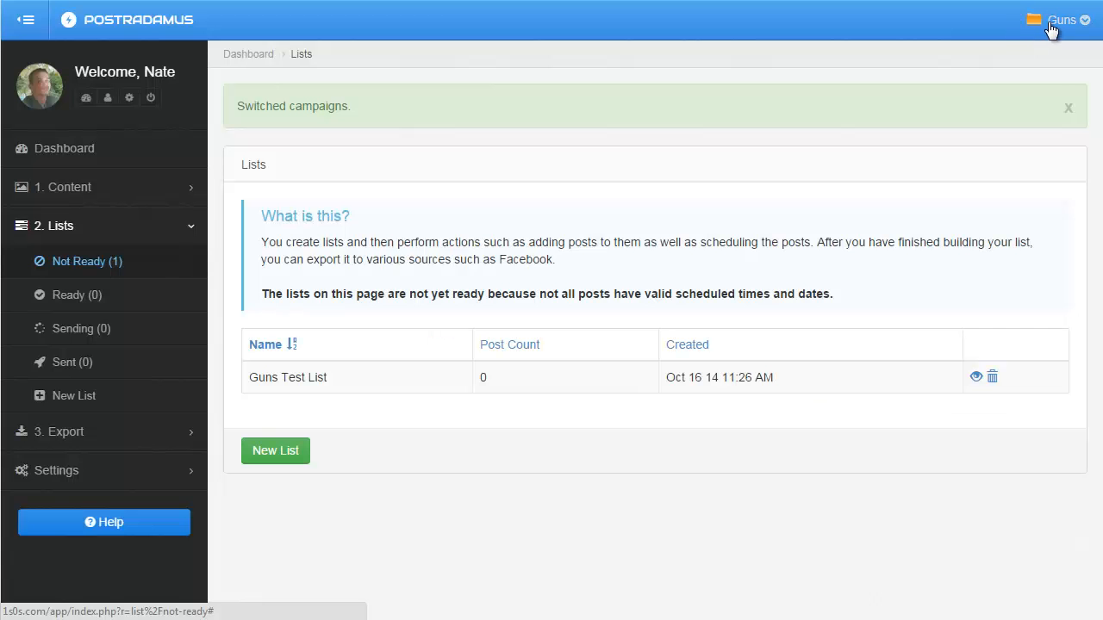
pyautogui.click(1065, 17)
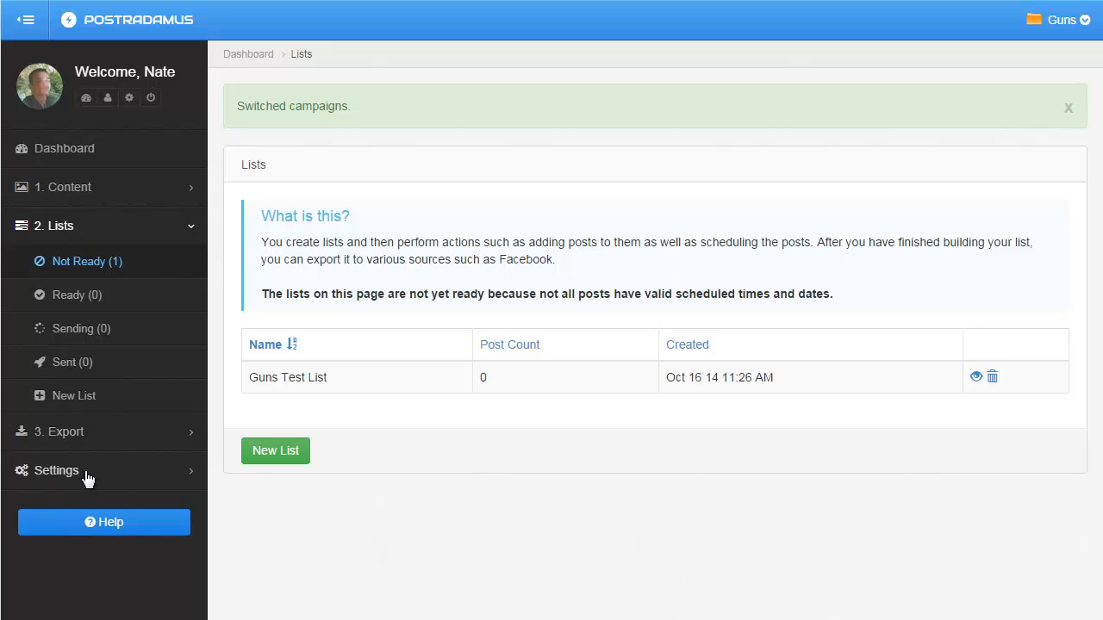
pyautogui.click(56, 470)
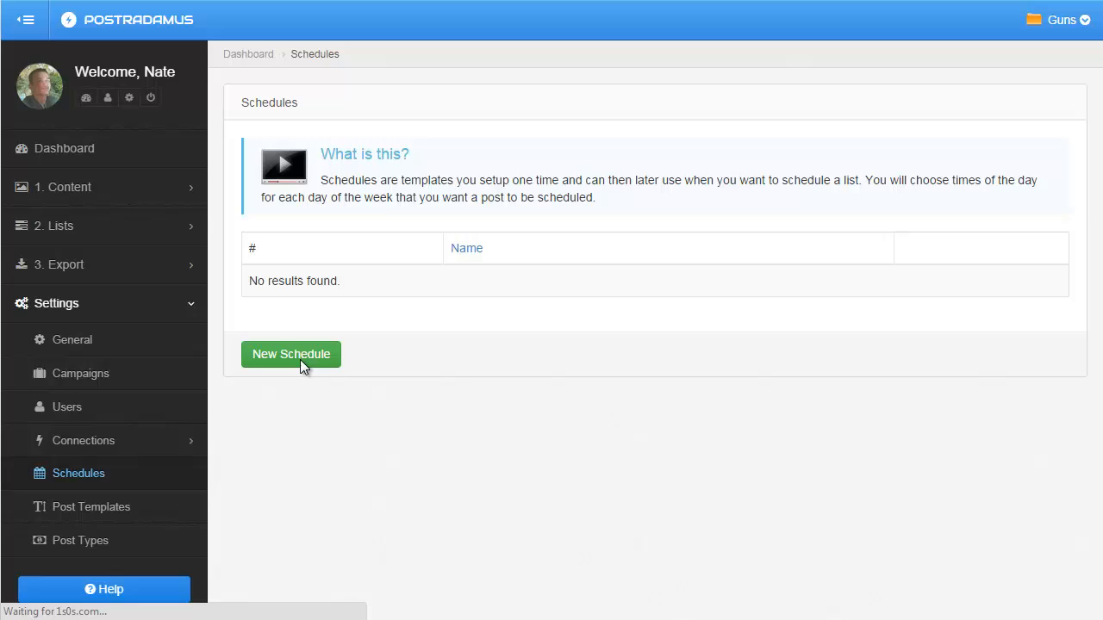
# Add a schedule named 'Test Schedule' without sharing it to all campaigns.
pyautogui.click(291, 354)
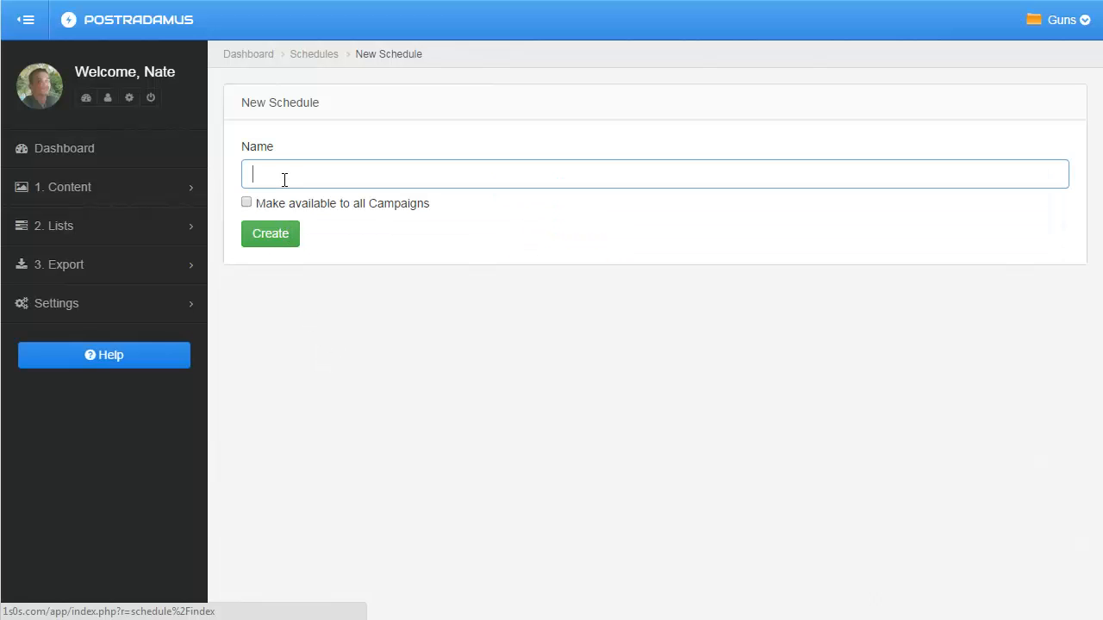
pyautogui.write('Test Sc')
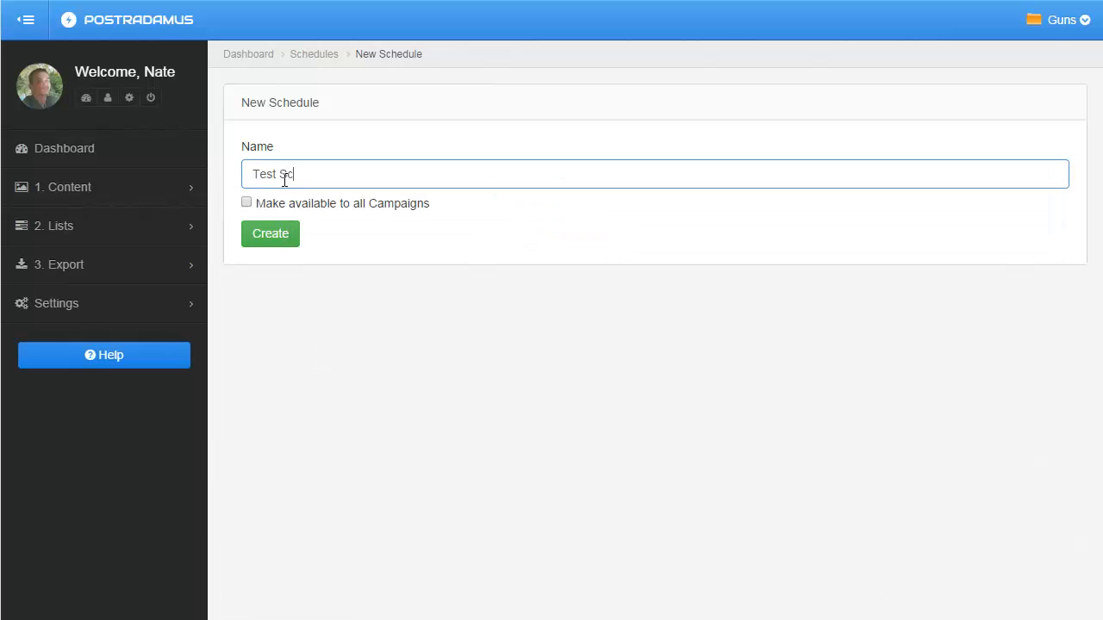
pyautogui.write('hedule')
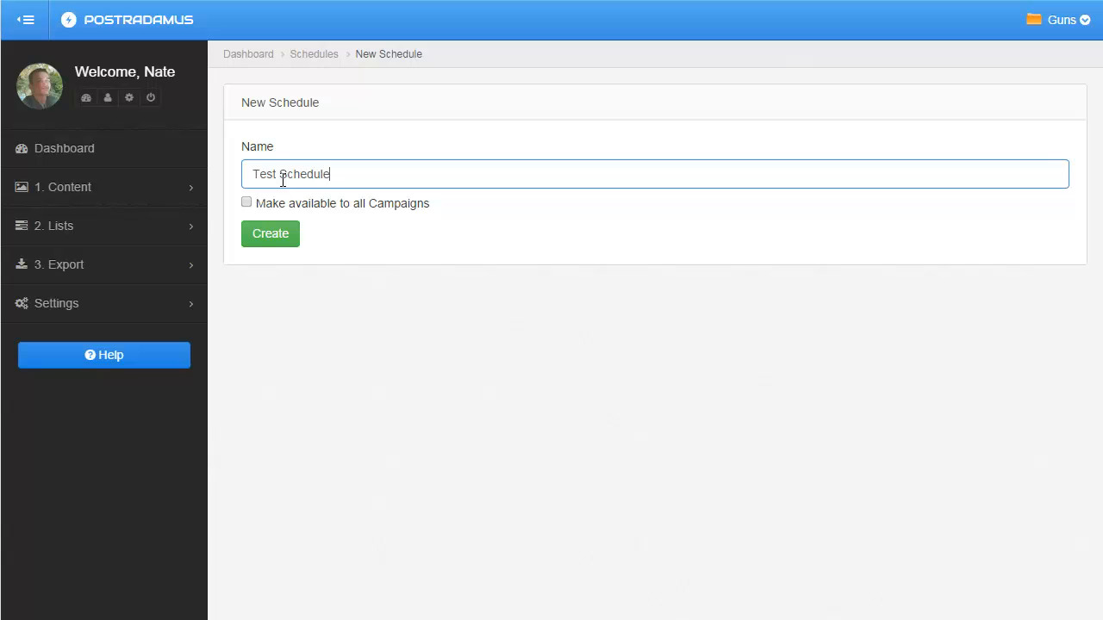
pyautogui.click(270, 233)
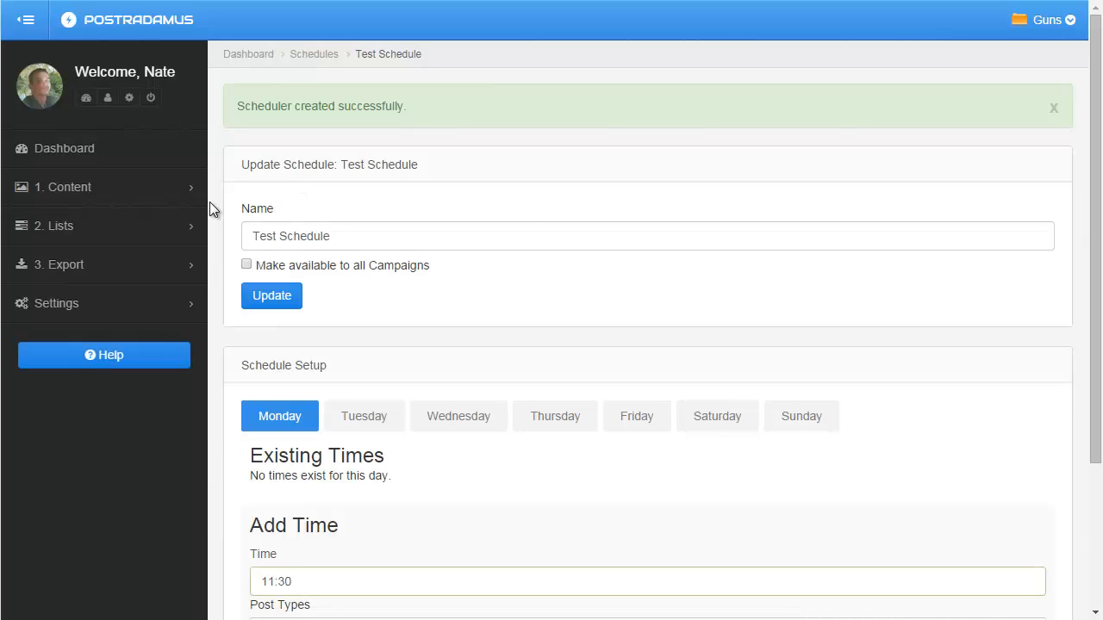
# View Guns' Not Ready lists, dismiss Modify List, then switch to Golden Doodle.
pyautogui.click(56, 226)
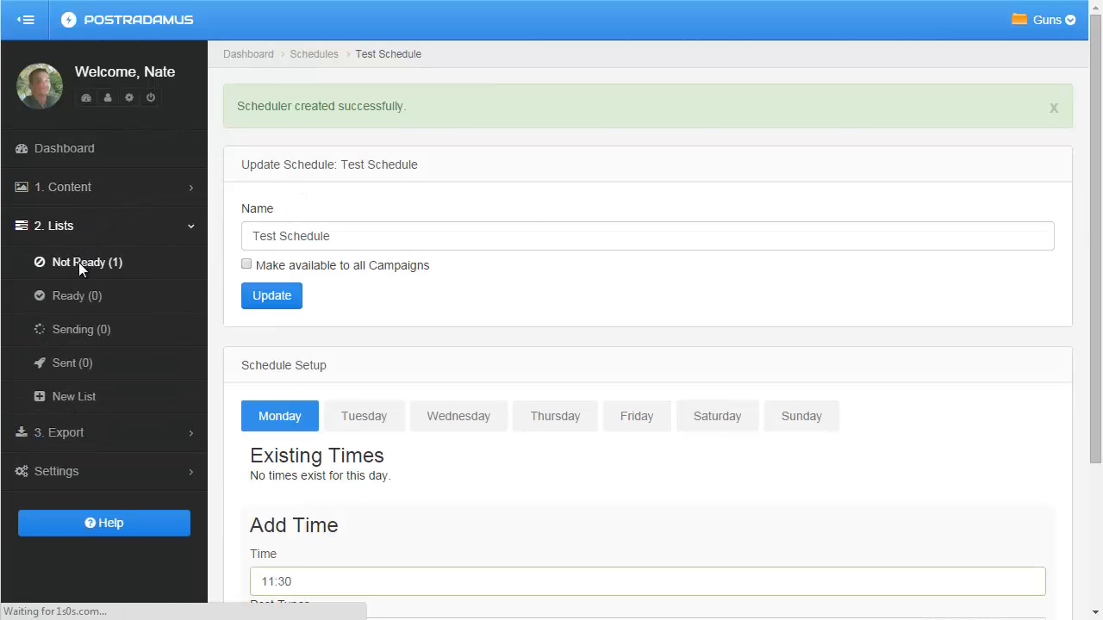
pyautogui.click(87, 262)
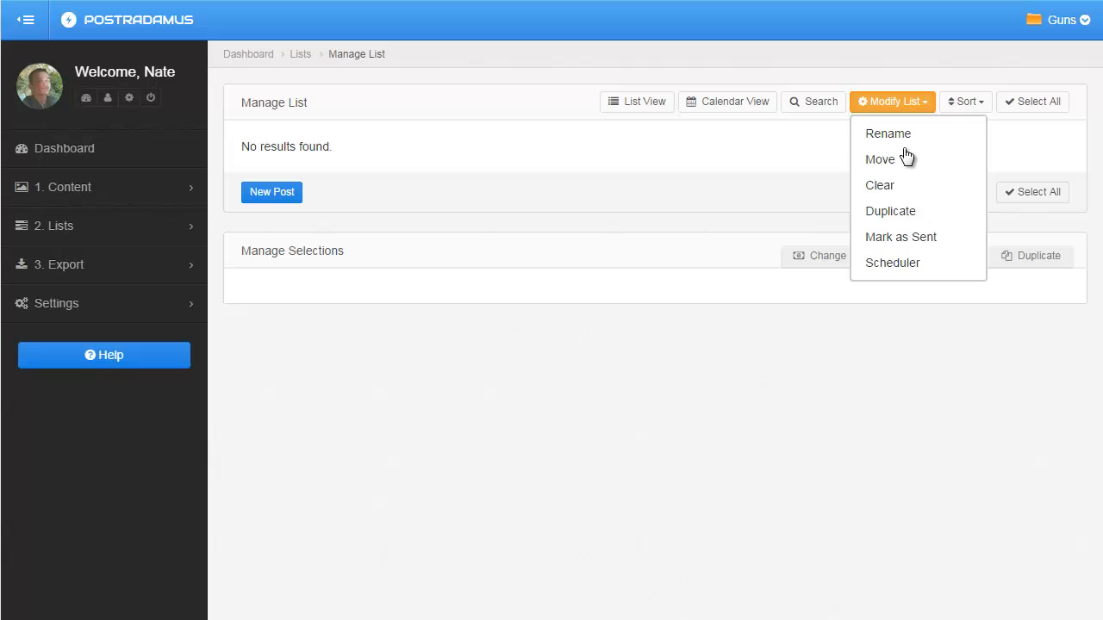
pyautogui.click(892, 263)
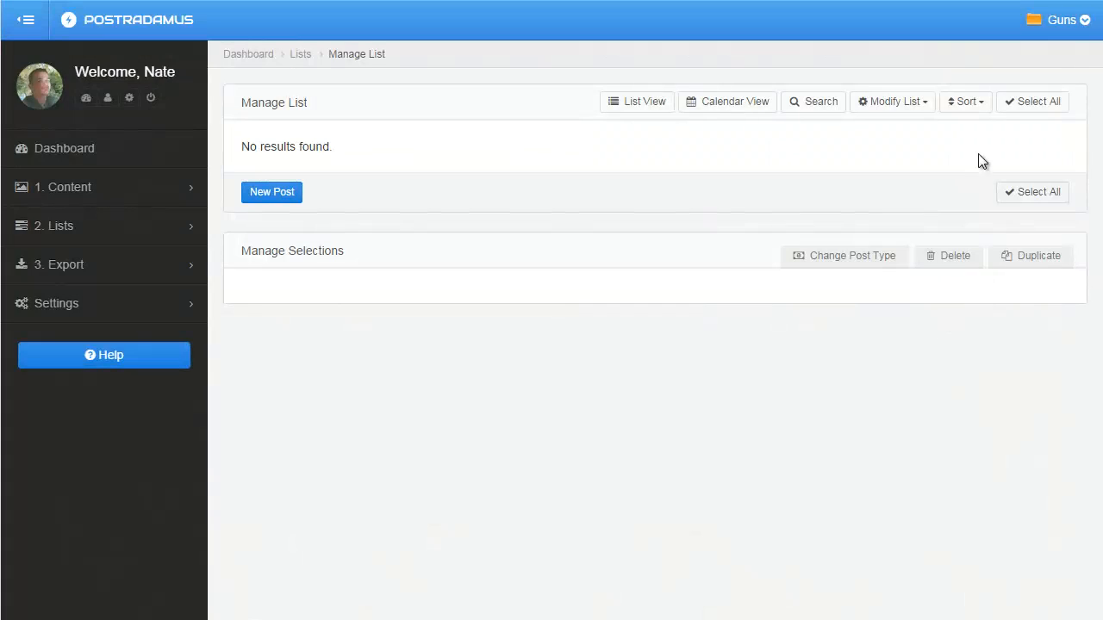
pyautogui.click(1059, 20)
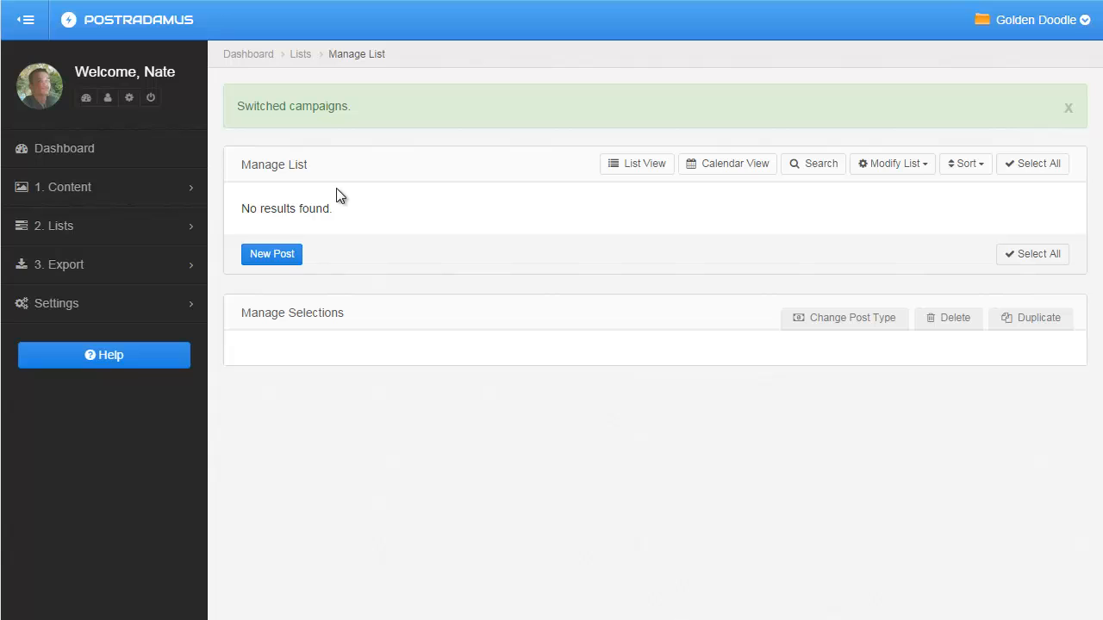
# Create an empty list named 'Test List' under the Golden Doodle campaign.
pyautogui.click(55, 226)
pyautogui.write('T')
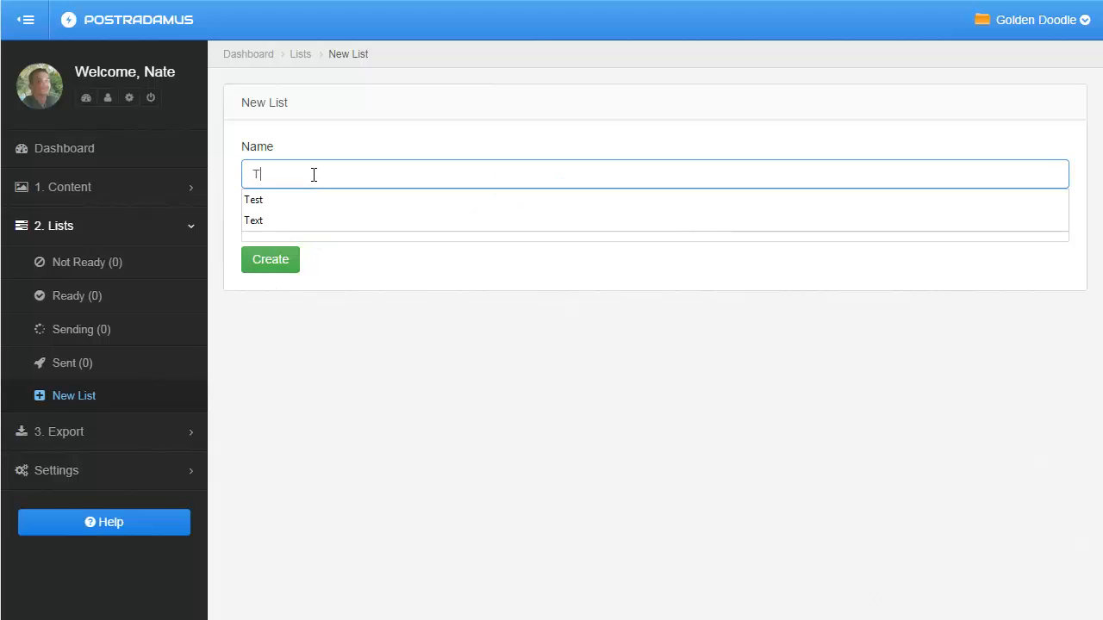
pyautogui.write('est L')
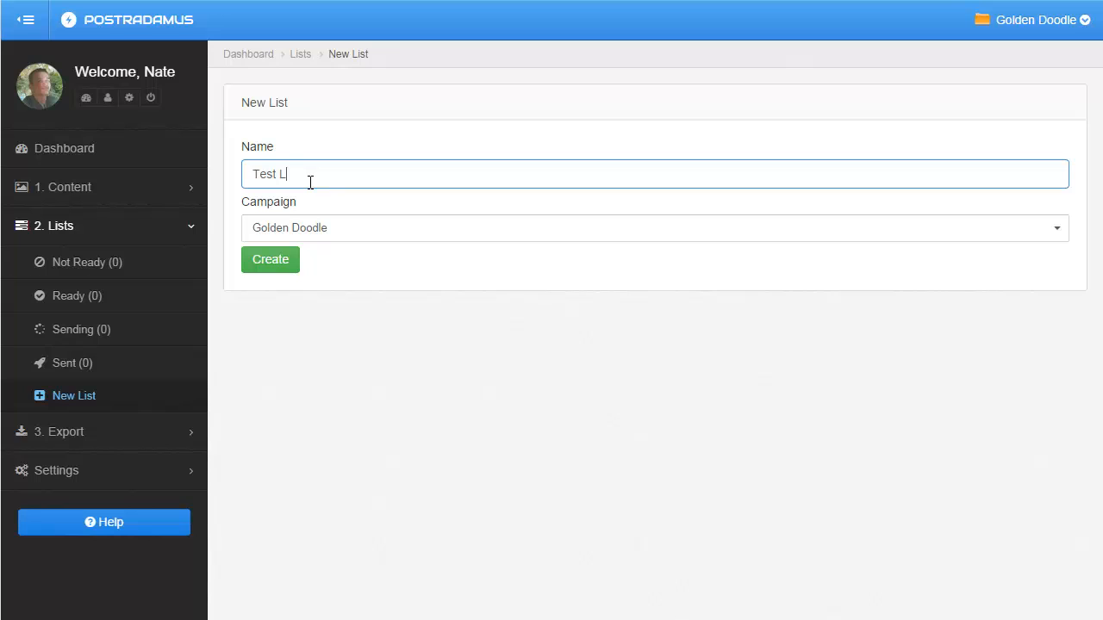
pyautogui.click(270, 251)
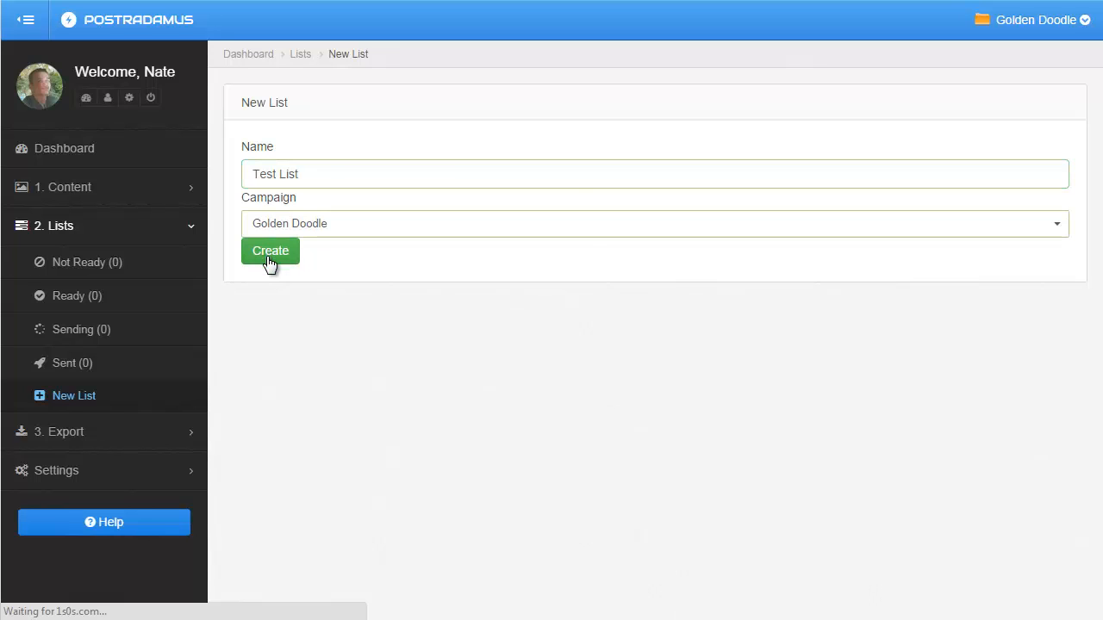
pyautogui.click(269, 251)
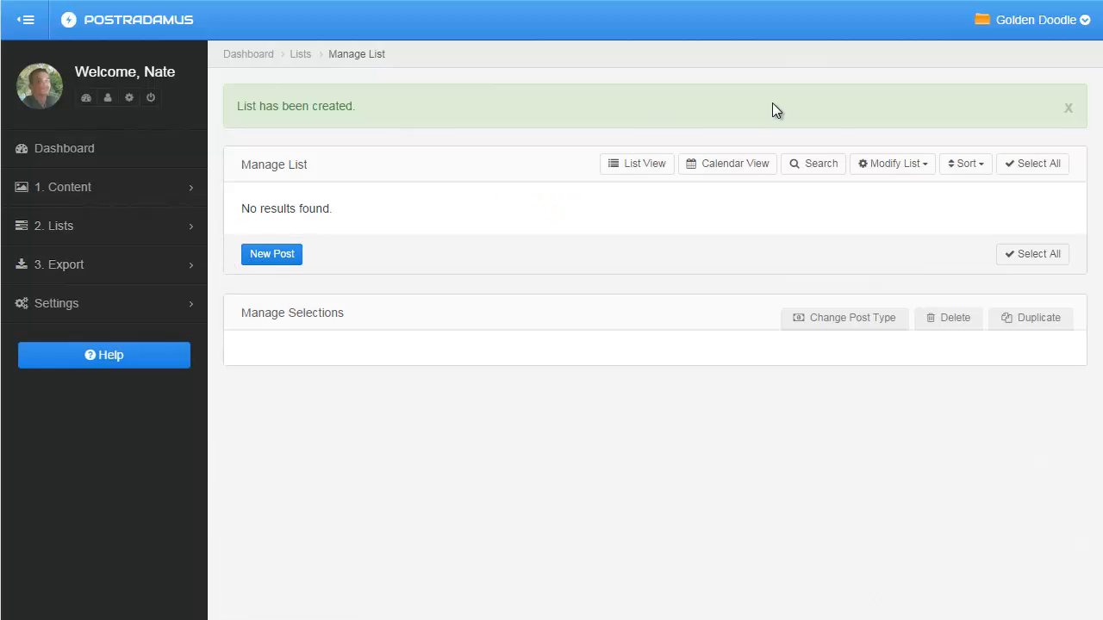
pyautogui.moveTo(661, 112)
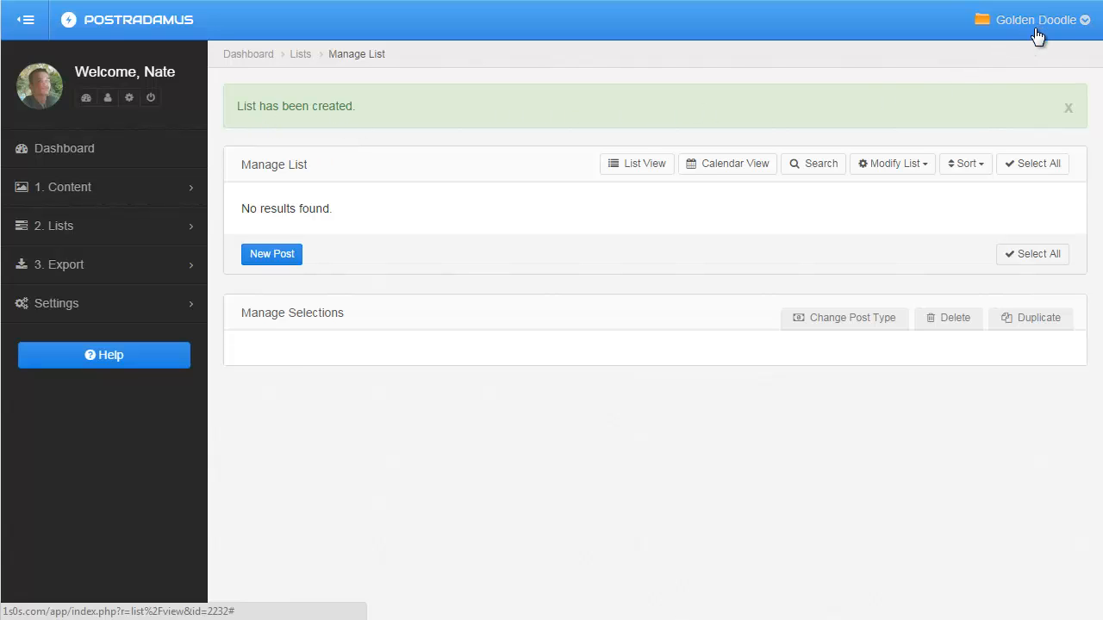
pyautogui.click(892, 164)
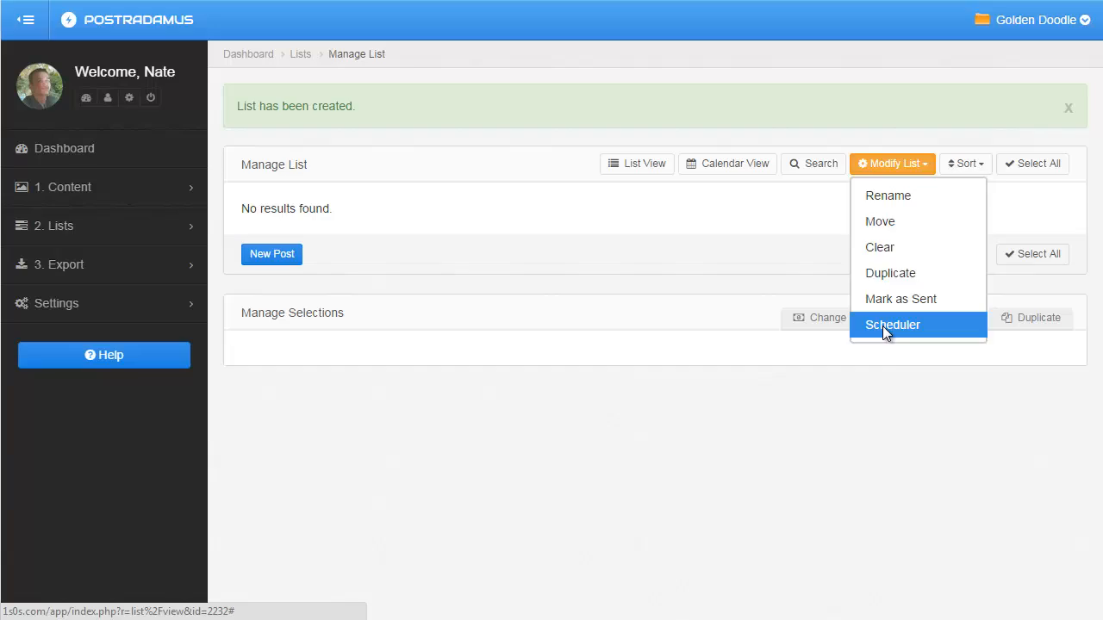
pyautogui.click(893, 325)
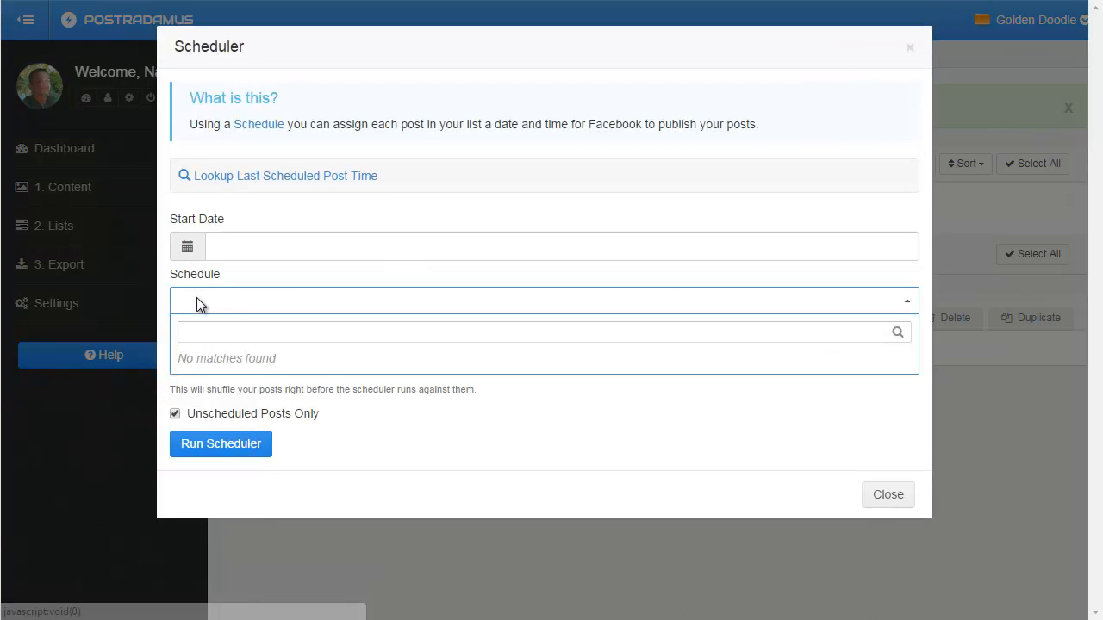
pyautogui.click(543, 301)
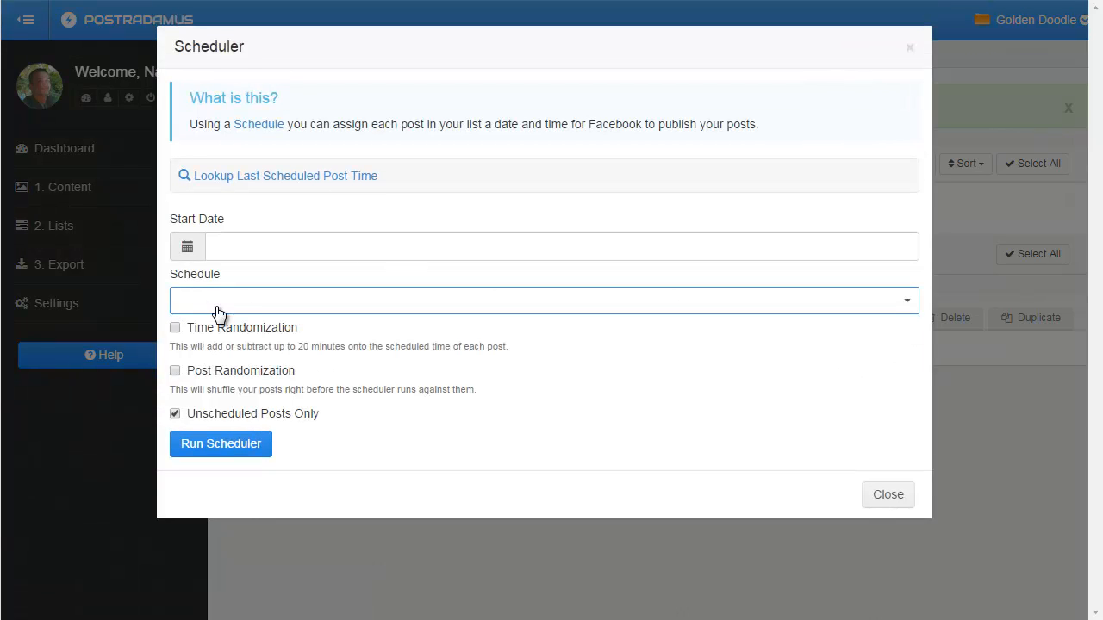
pyautogui.click(887, 495)
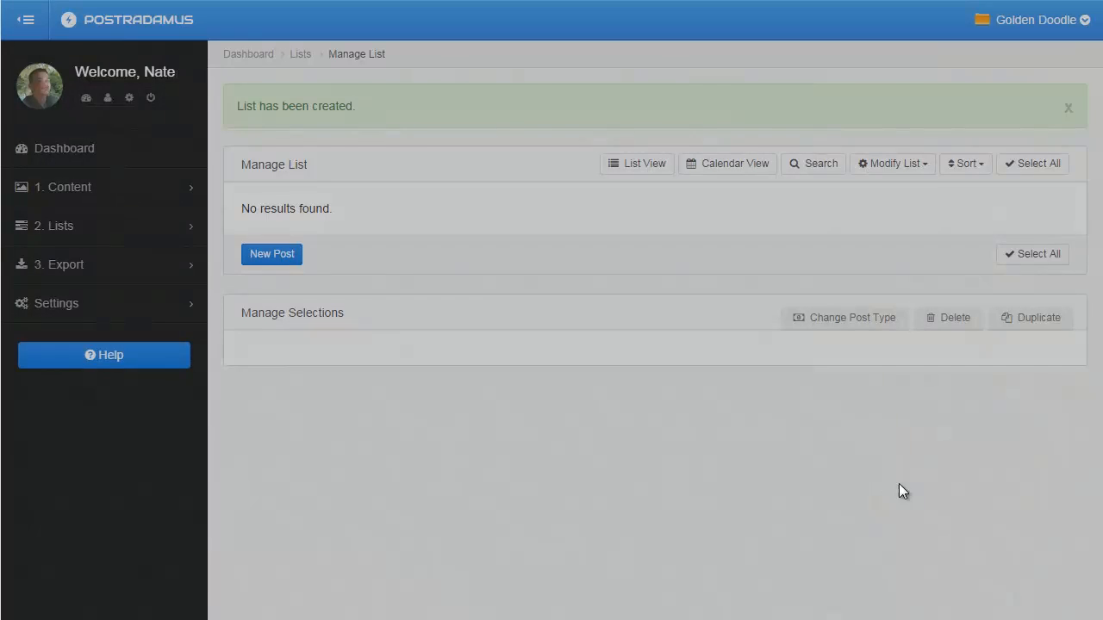
pyautogui.click(1046, 19)
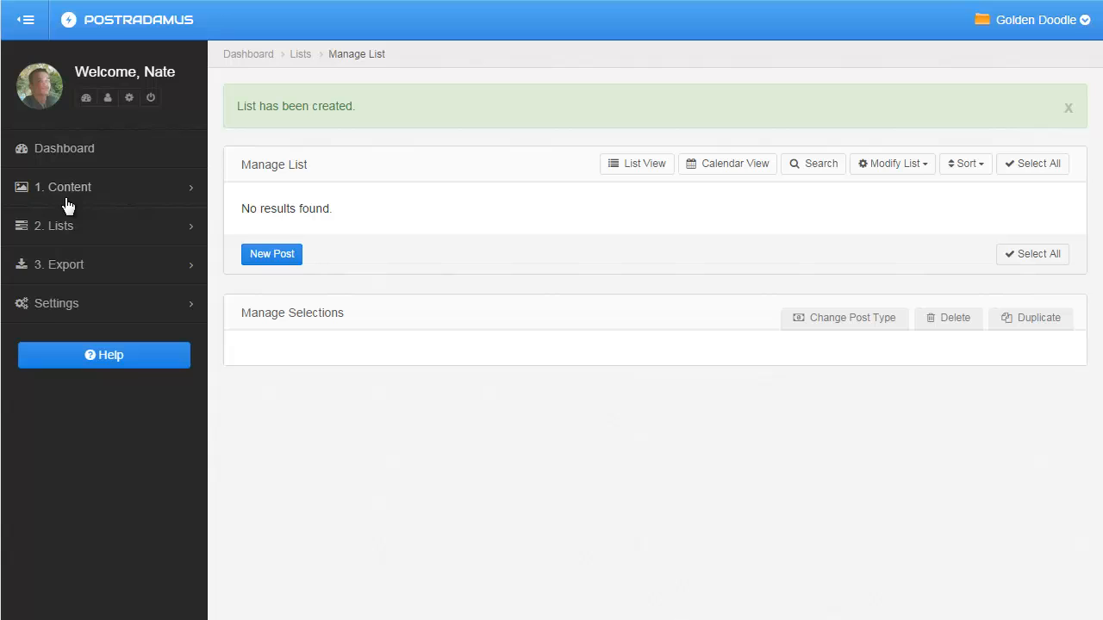
pyautogui.moveTo(276, 73)
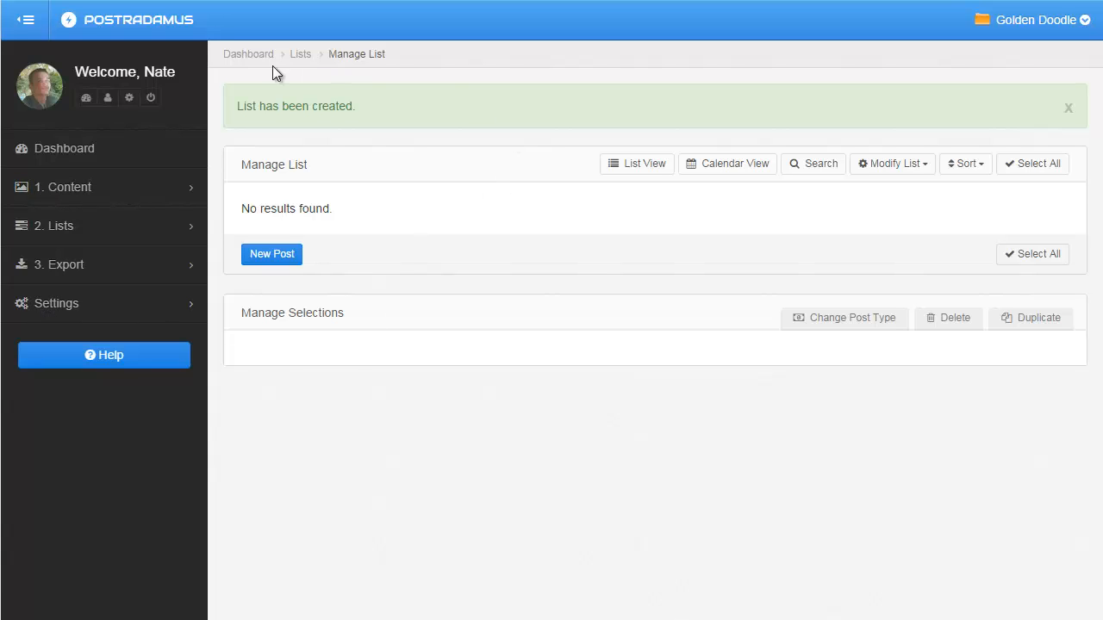
pyautogui.moveTo(112, 299)
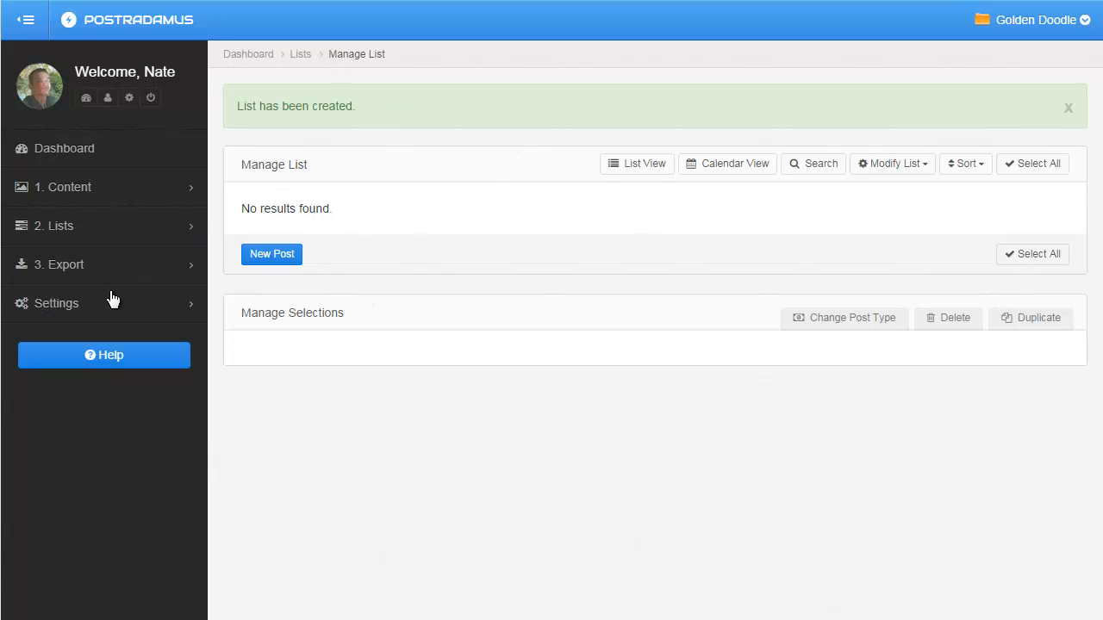
pyautogui.click(56, 303)
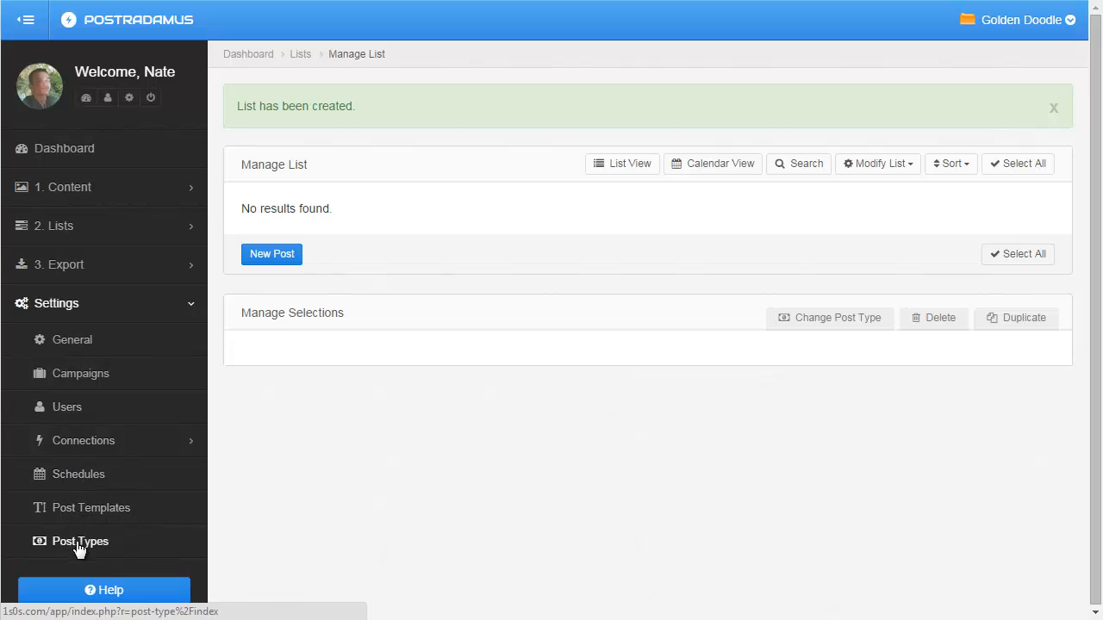
pyautogui.moveTo(98, 430)
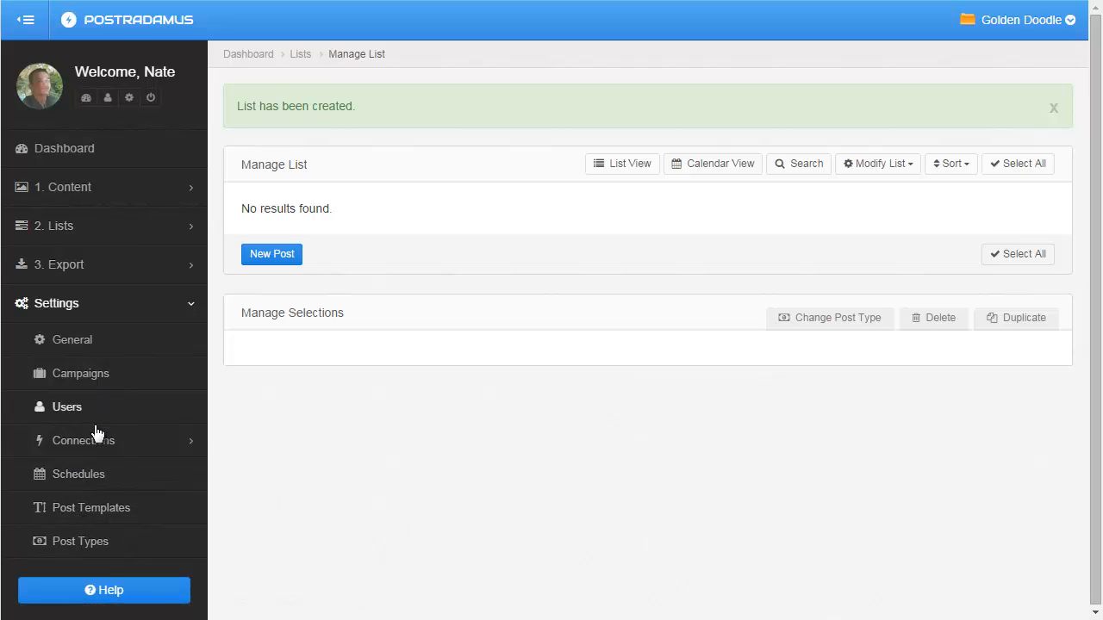
pyautogui.click(84, 440)
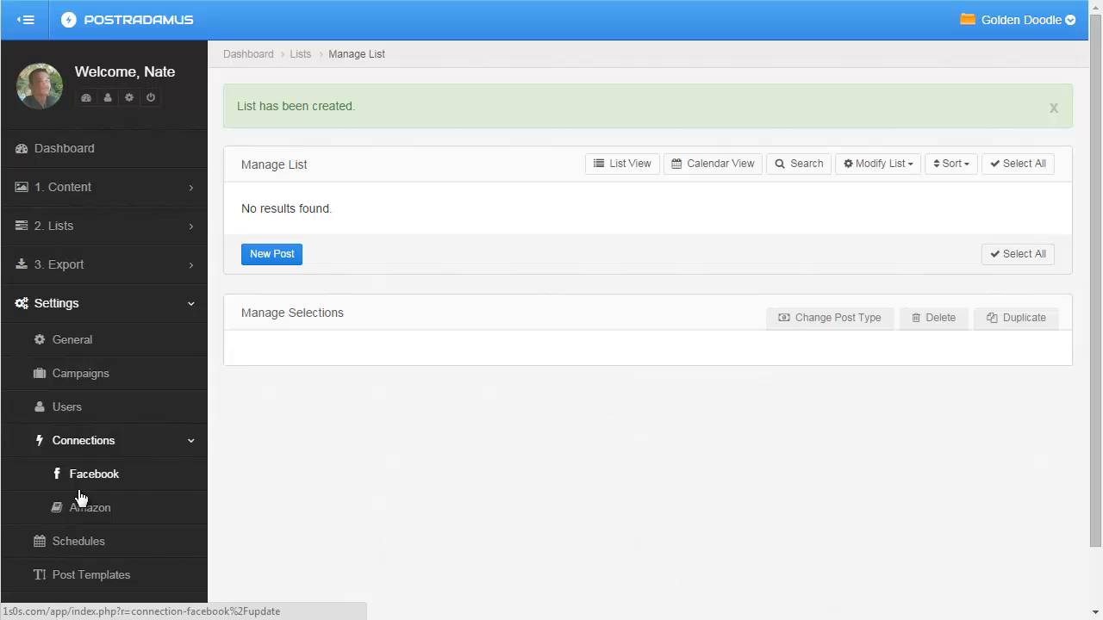
pyautogui.moveTo(71, 521)
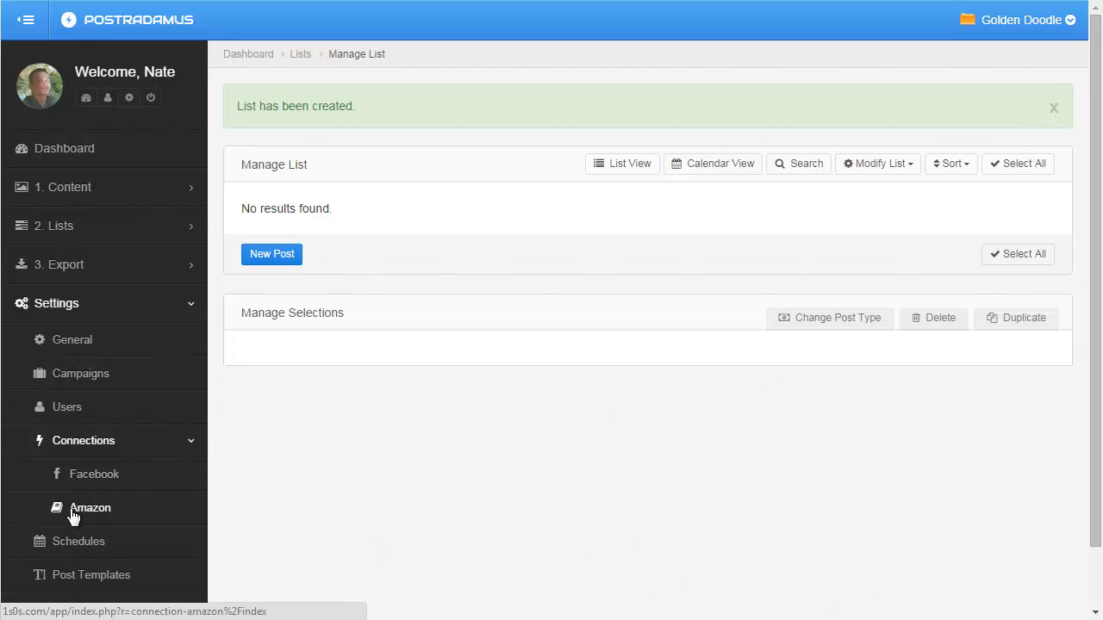
pyautogui.moveTo(78, 519)
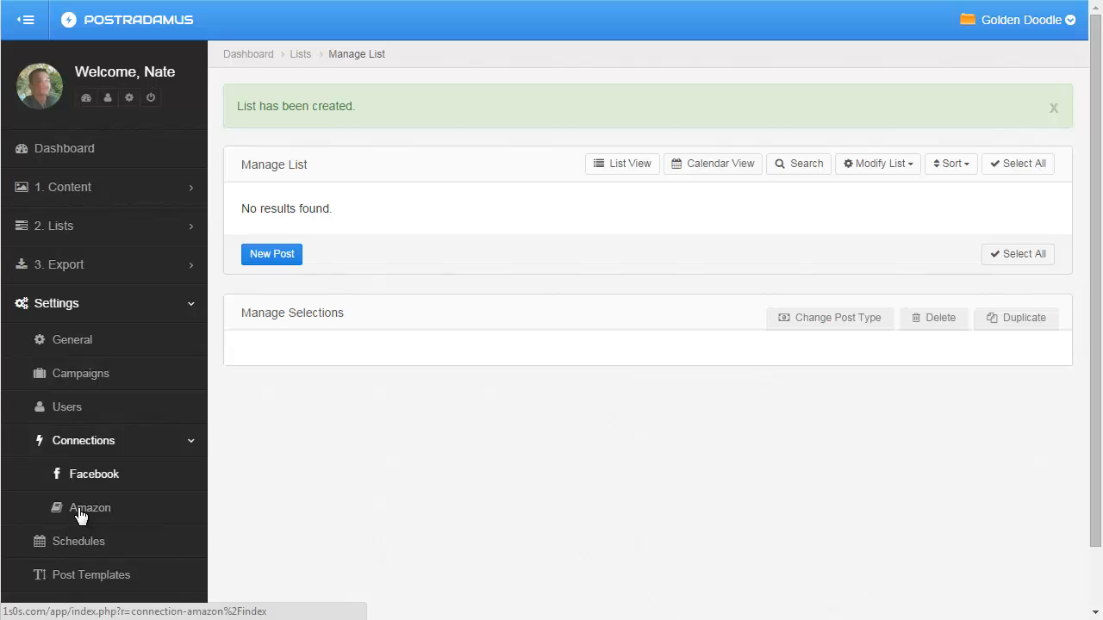
pyautogui.moveTo(83, 318)
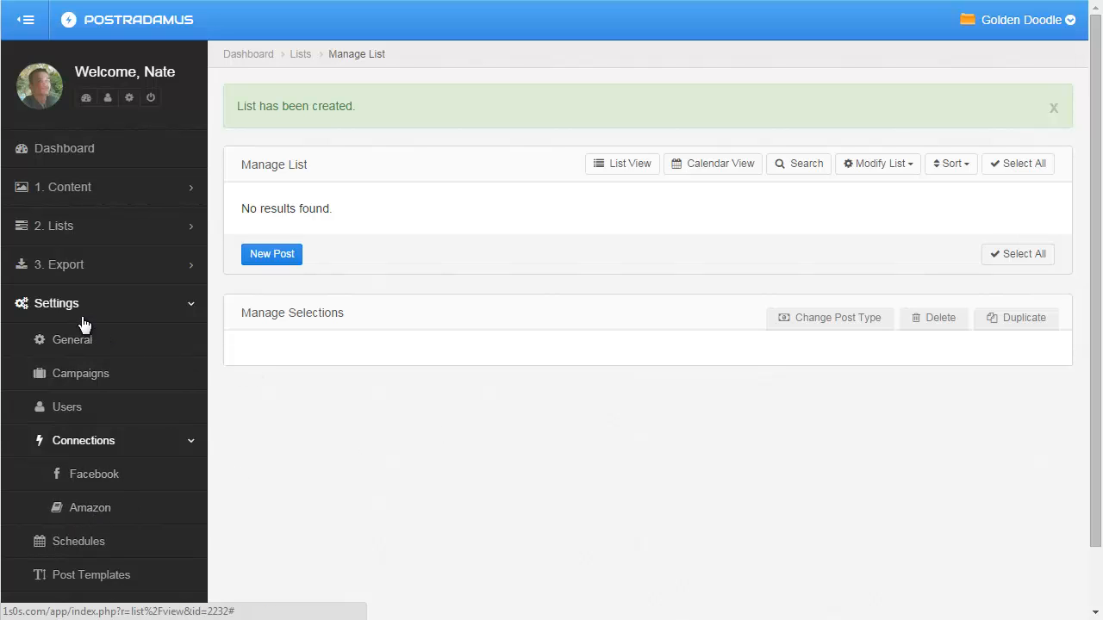
pyautogui.click(56, 304)
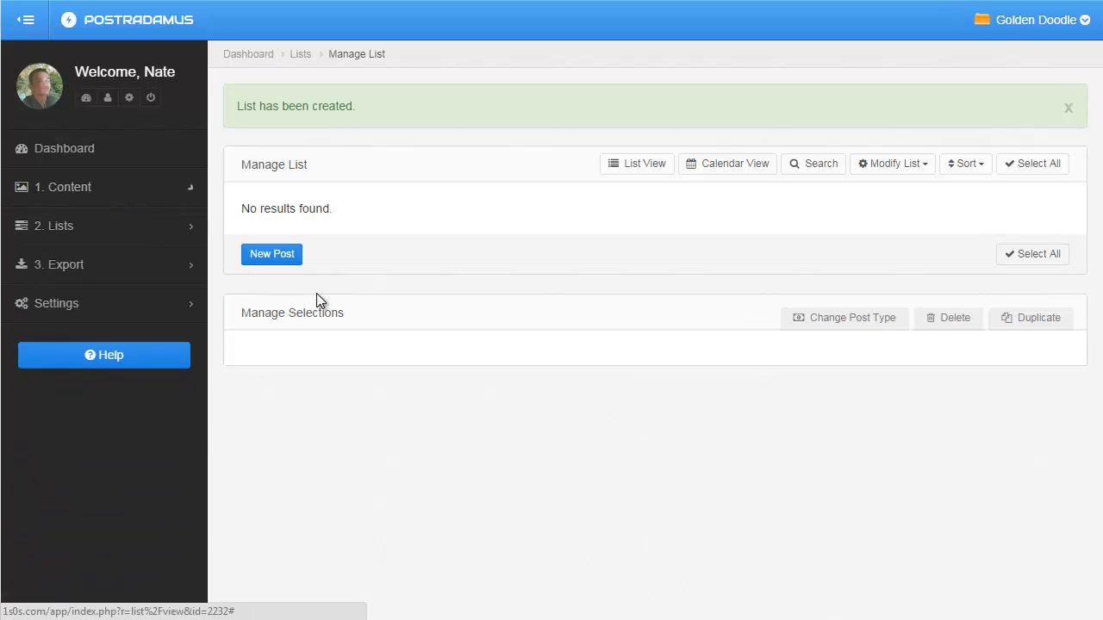